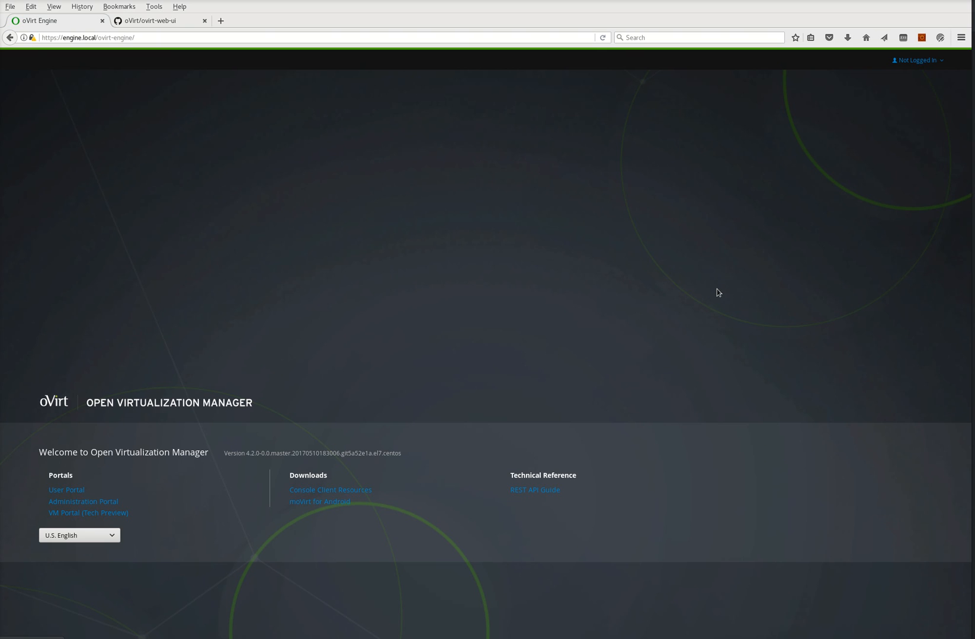
mouse_move(152, 489)
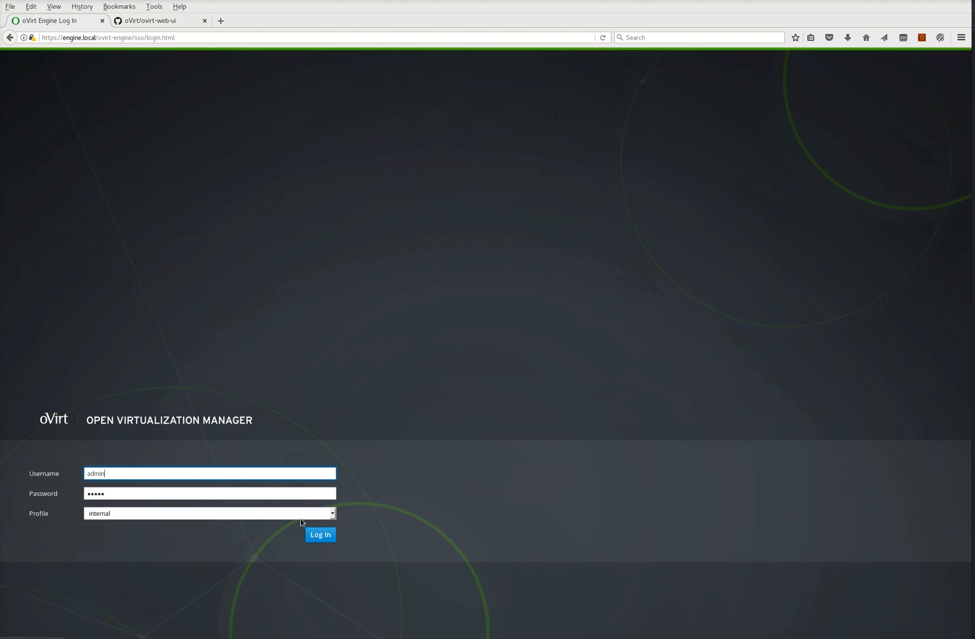
Log in to the oVirt engine as admin with the internal profile
left_click(320, 534)
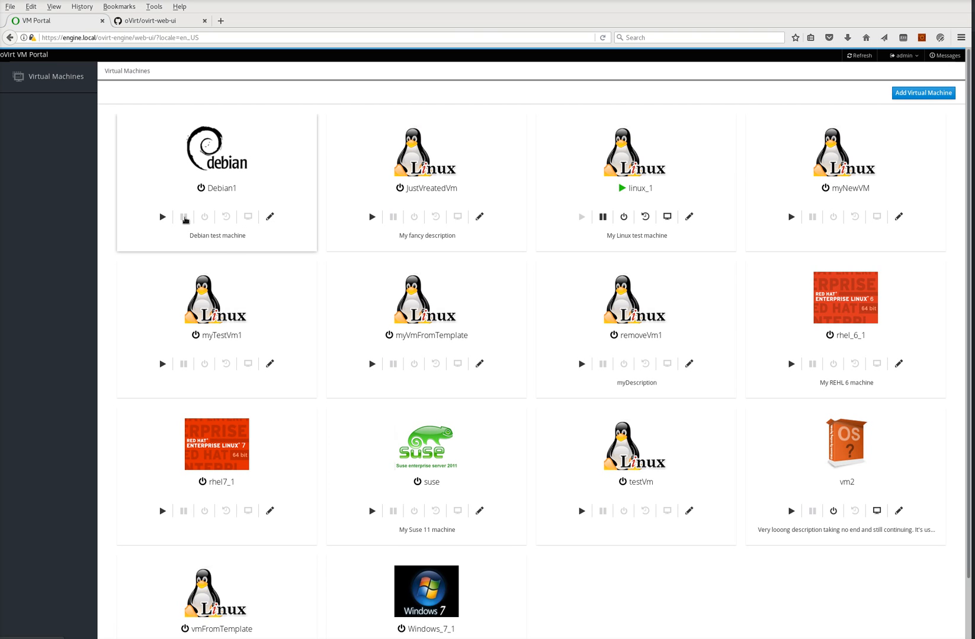
mouse_move(224, 218)
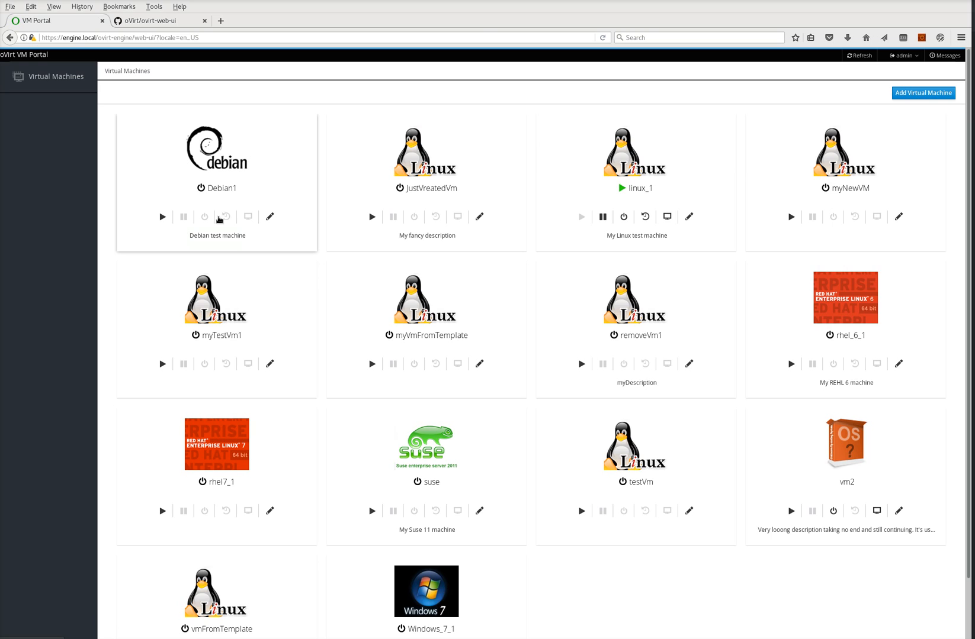
mouse_move(248, 216)
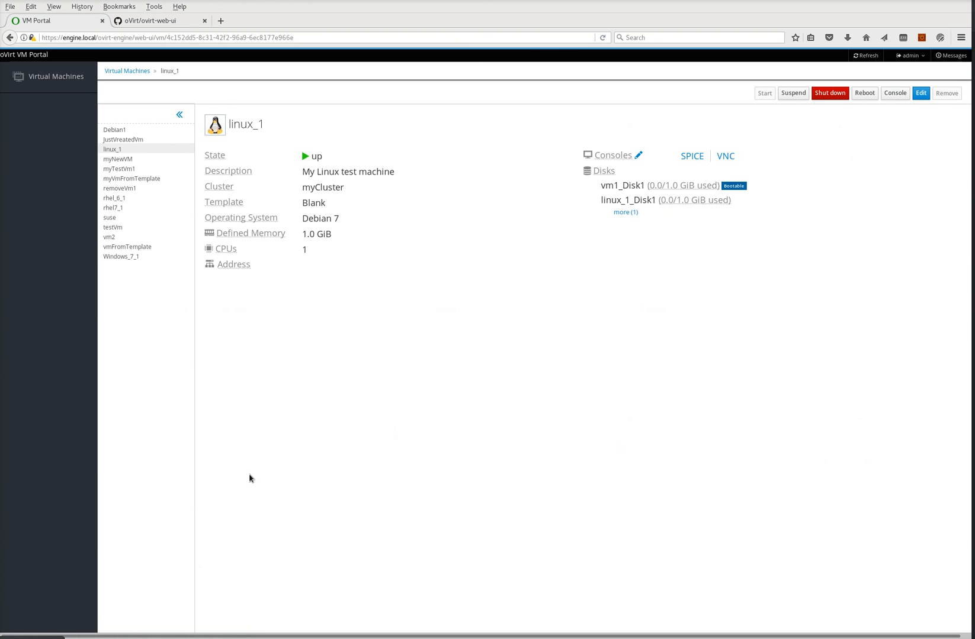
mouse_move(305, 407)
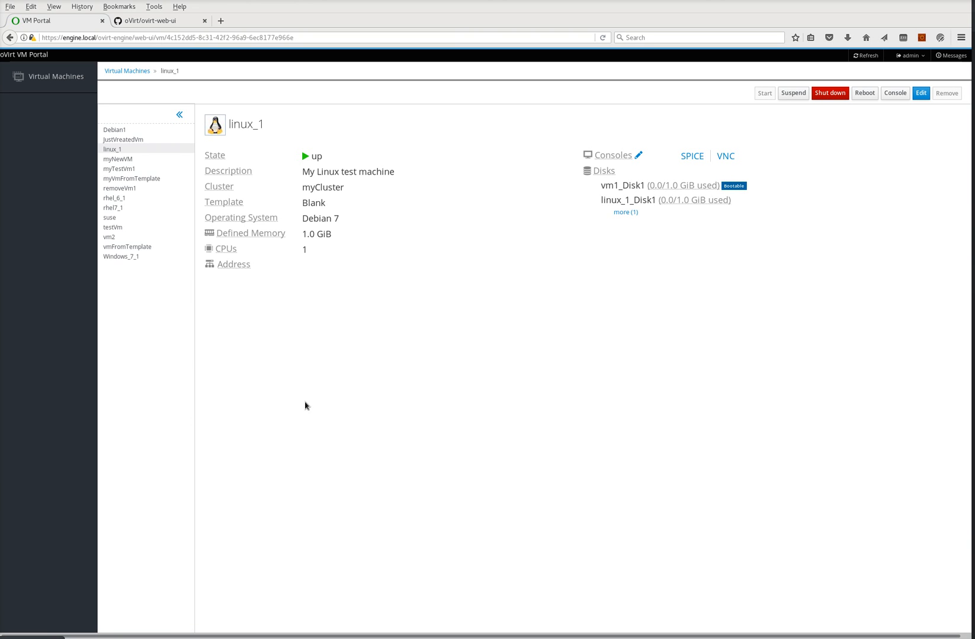
mouse_move(437, 328)
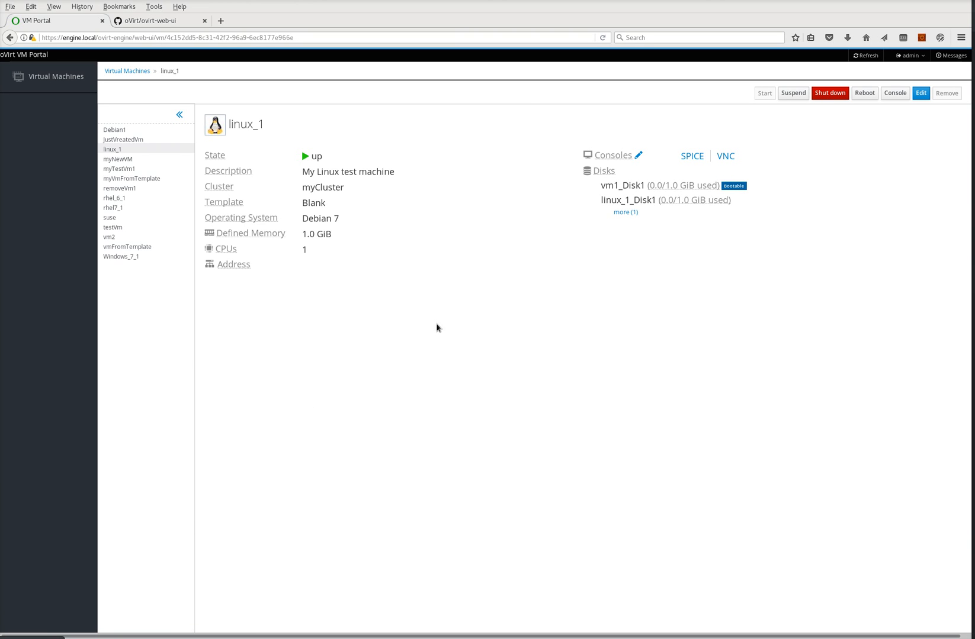
mouse_move(509, 261)
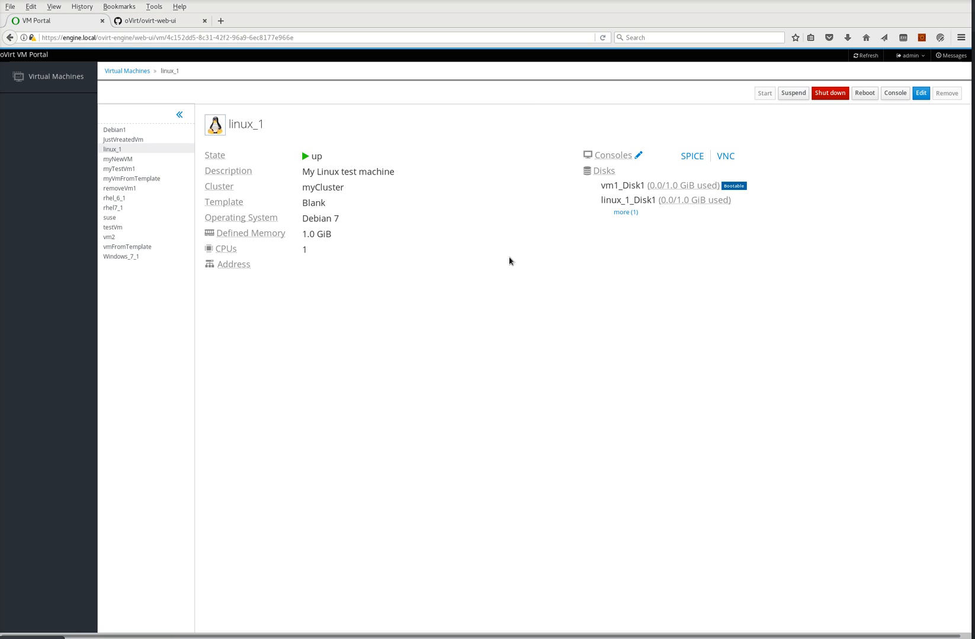
mouse_move(636, 155)
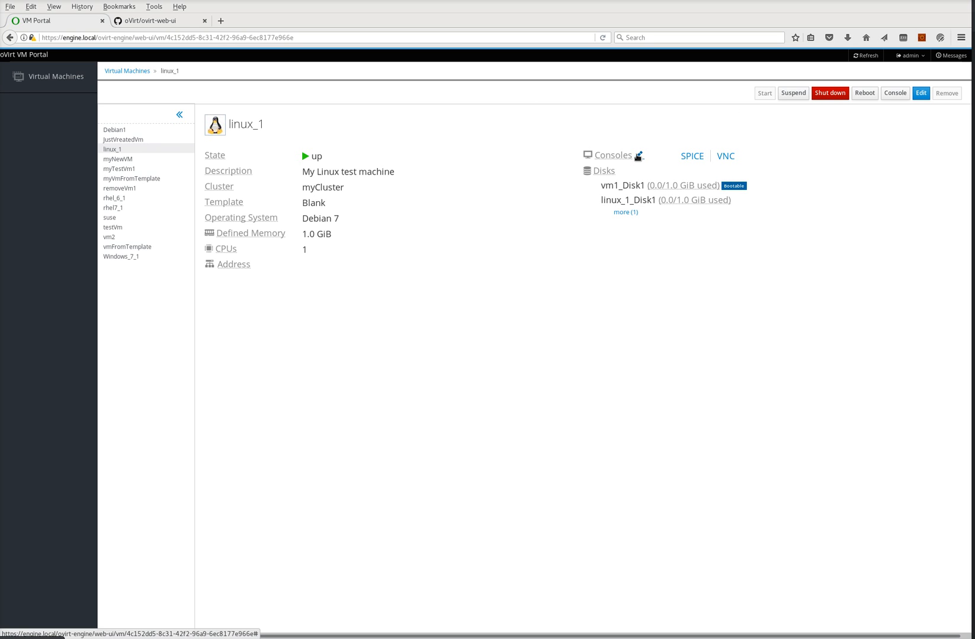
Toggle linux_1's console Fullscreen and Connect automatically on then off, and collapse the disks list
left_click(639, 156)
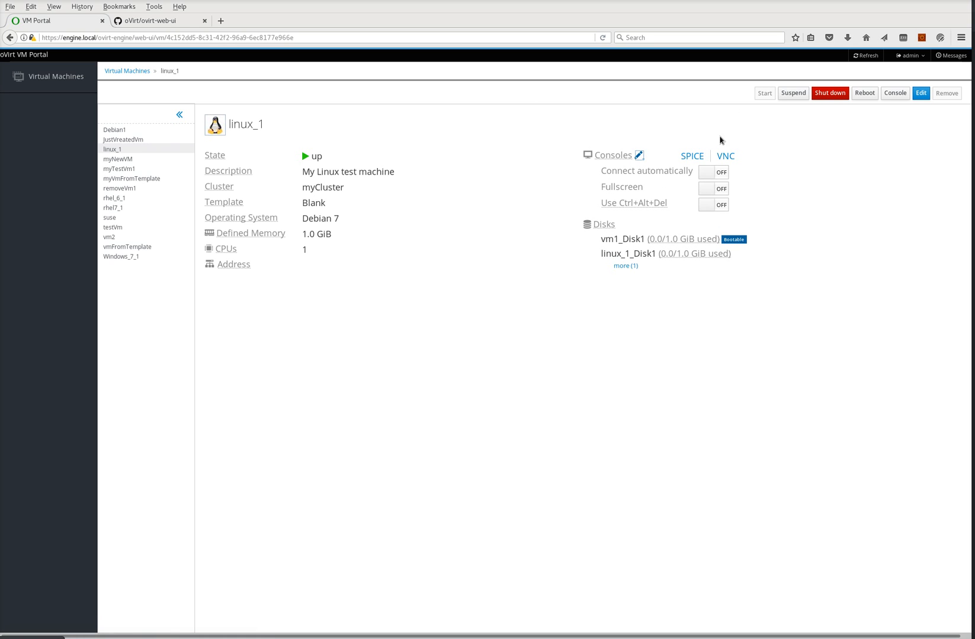
mouse_move(698, 198)
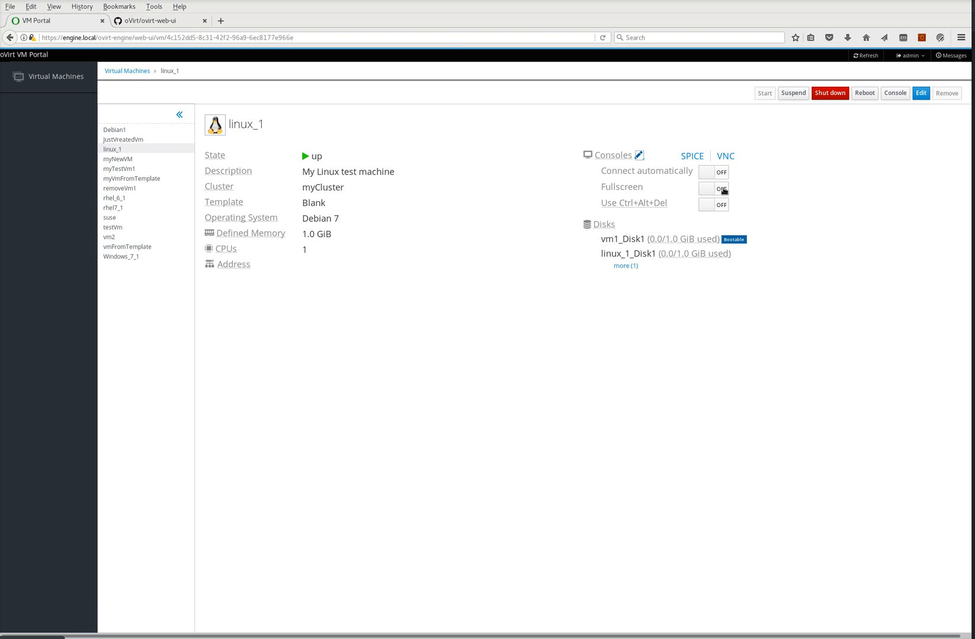
left_click(712, 190)
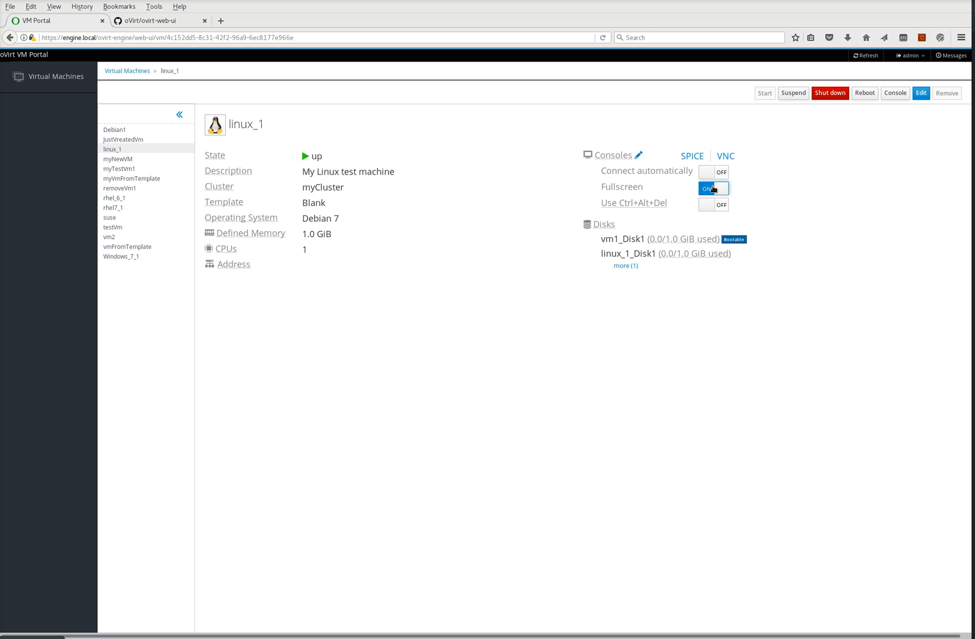
left_click(713, 188)
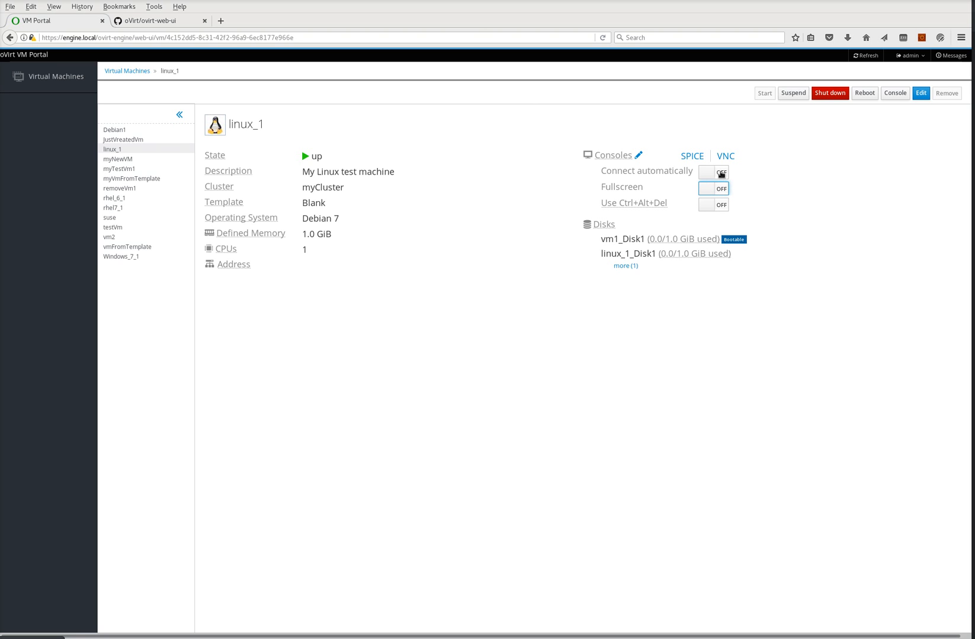
left_click(713, 172)
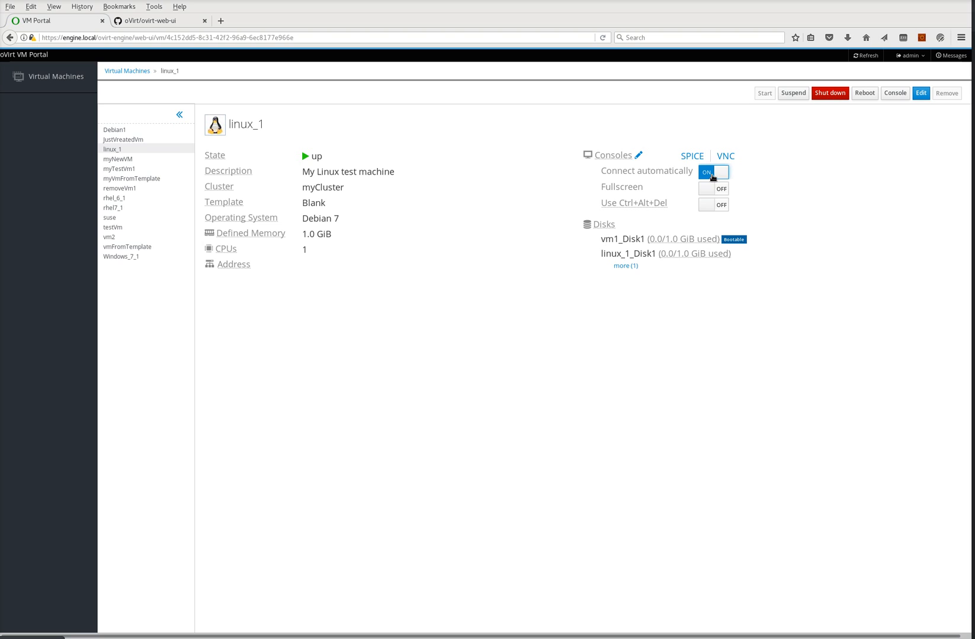
mouse_move(684, 172)
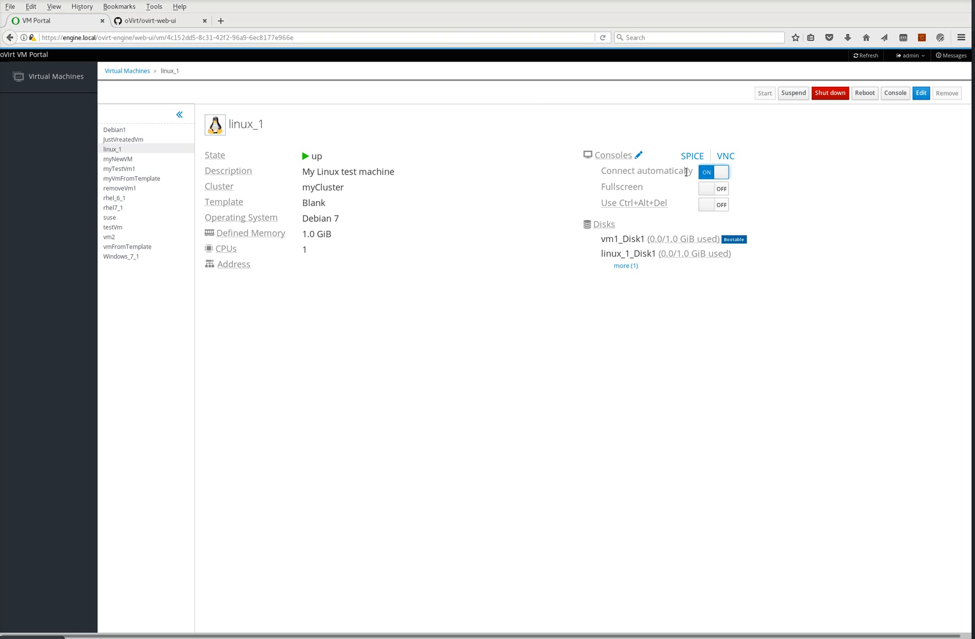
mouse_move(576, 142)
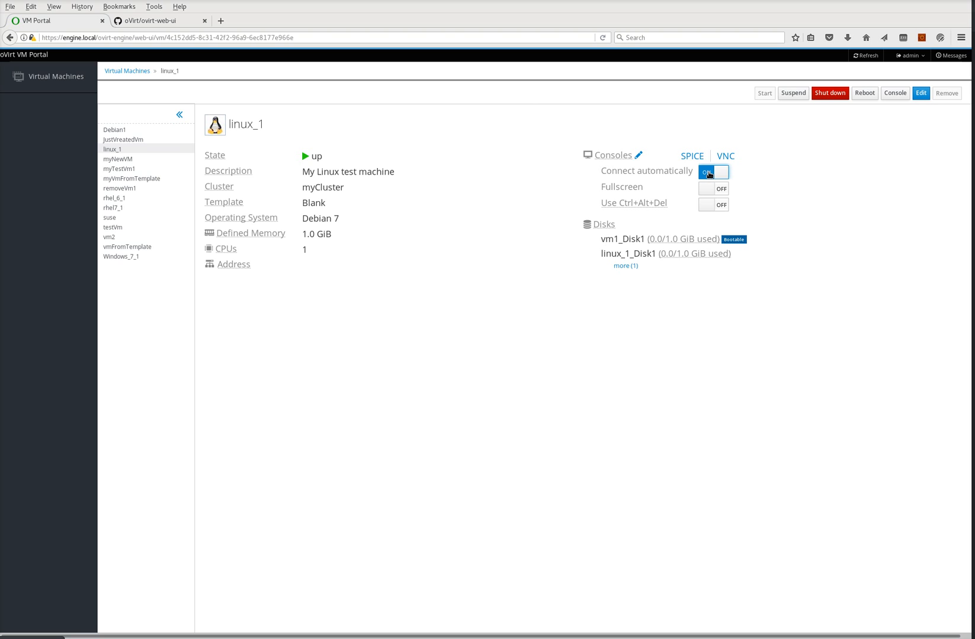
left_click(626, 265)
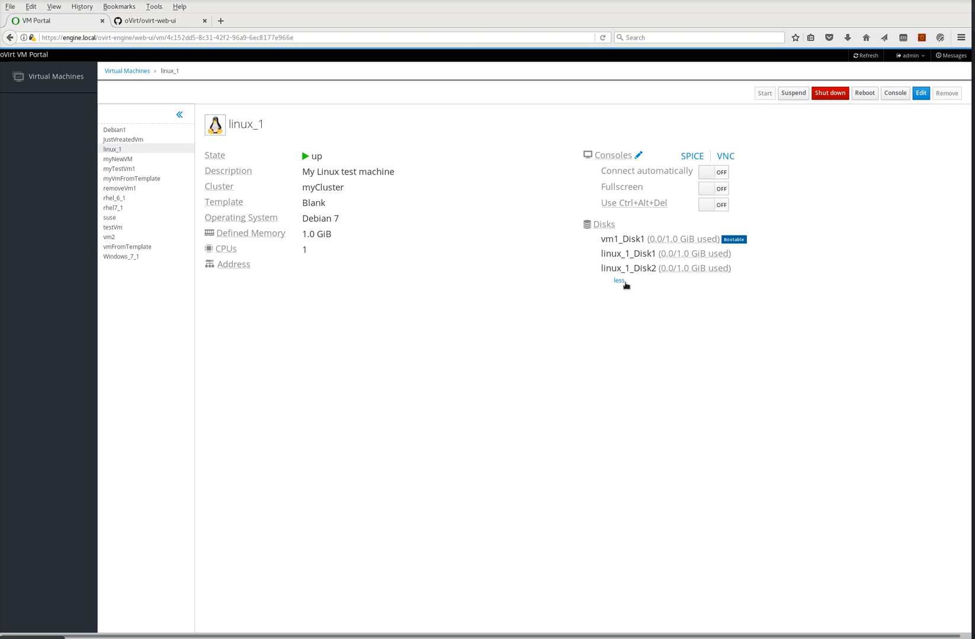
left_click(618, 281)
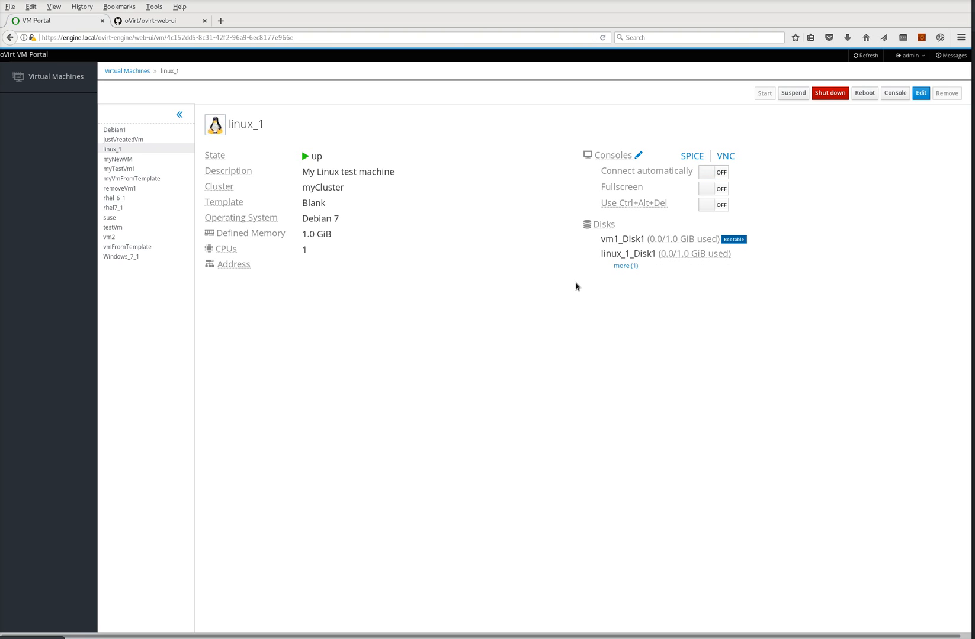
mouse_move(241, 252)
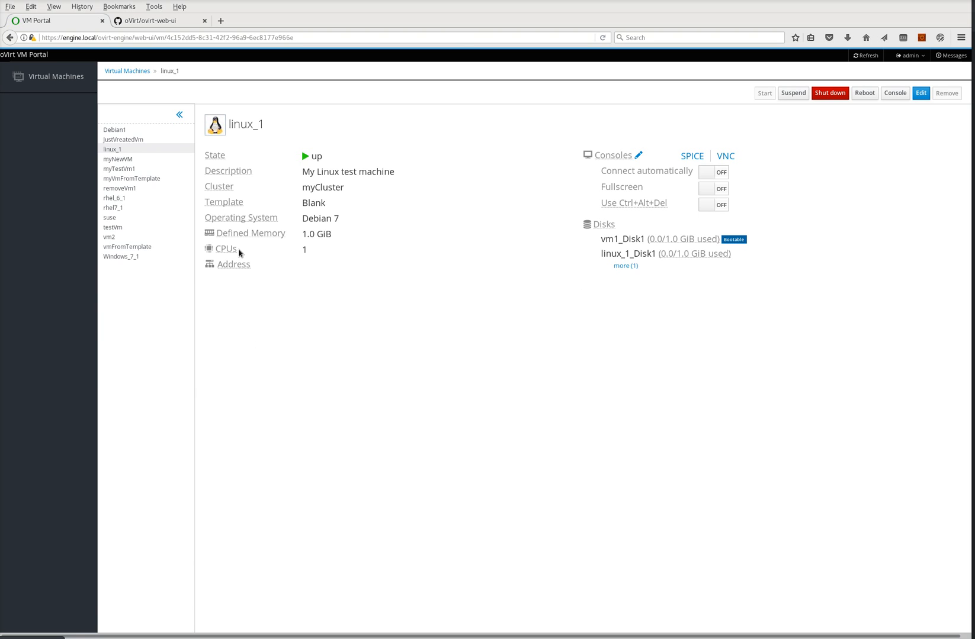
mouse_move(599, 166)
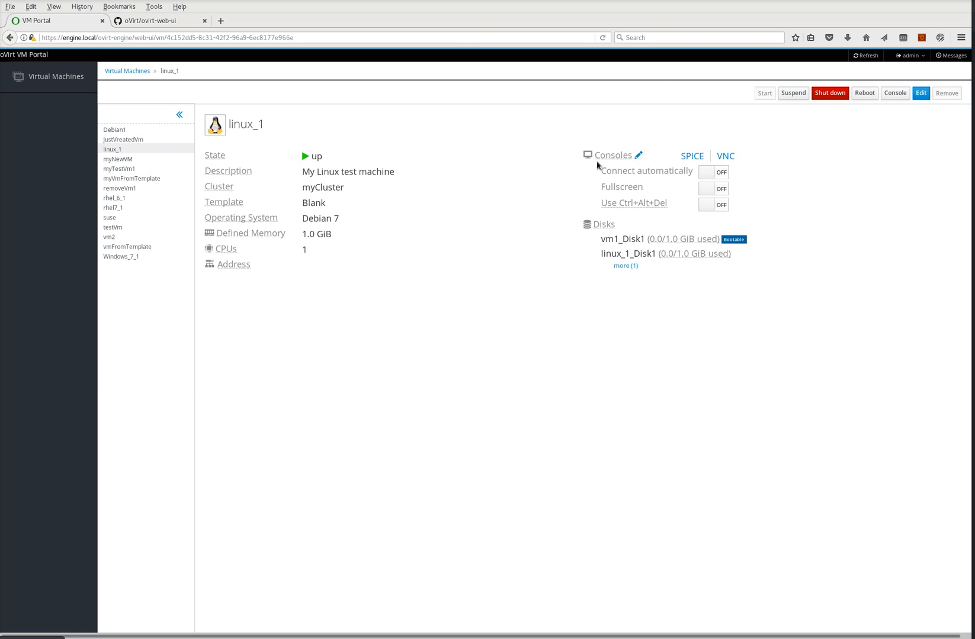
mouse_move(641, 224)
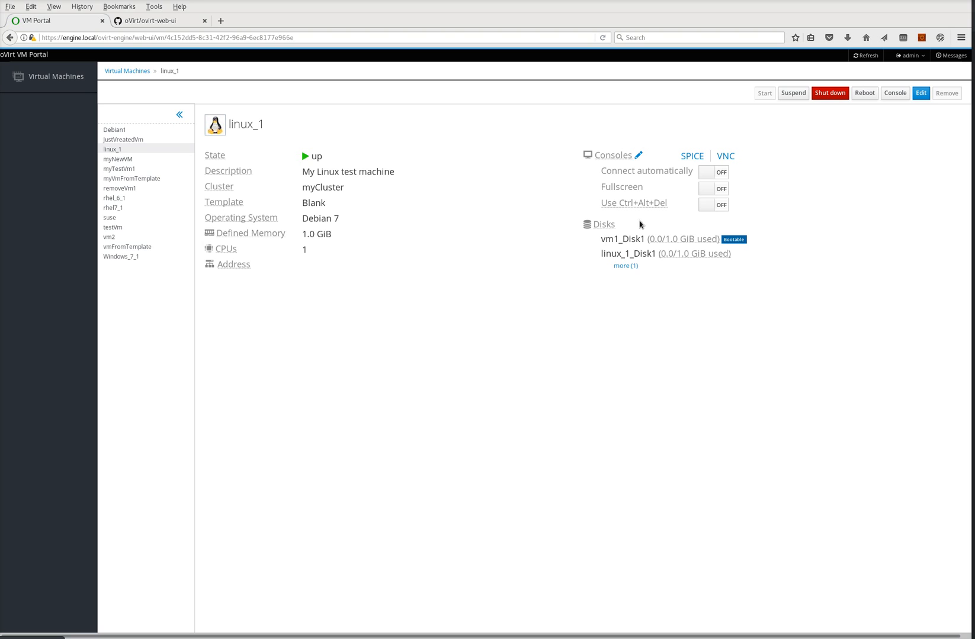
mouse_move(633, 202)
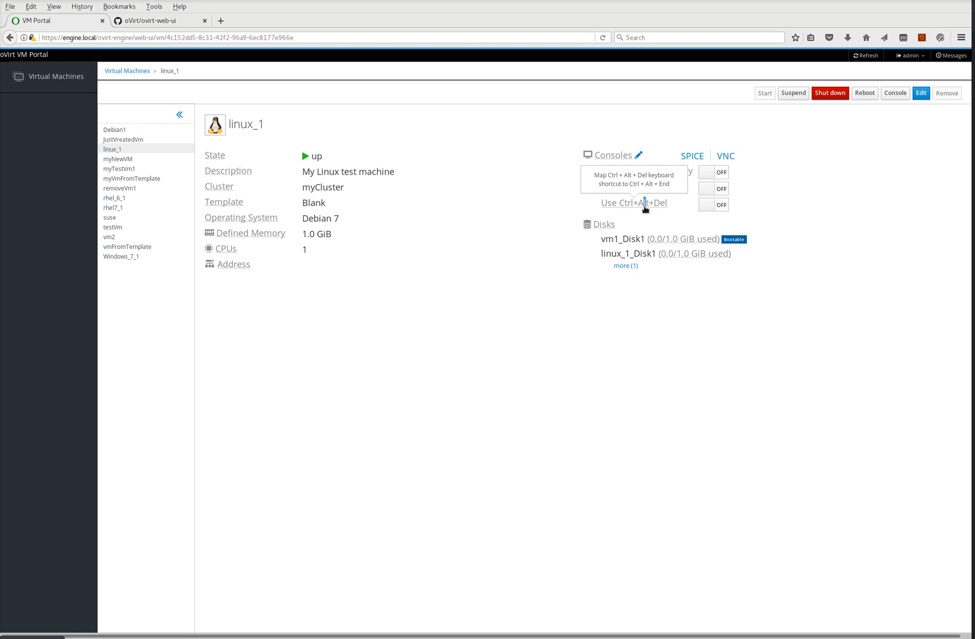
mouse_move(685, 239)
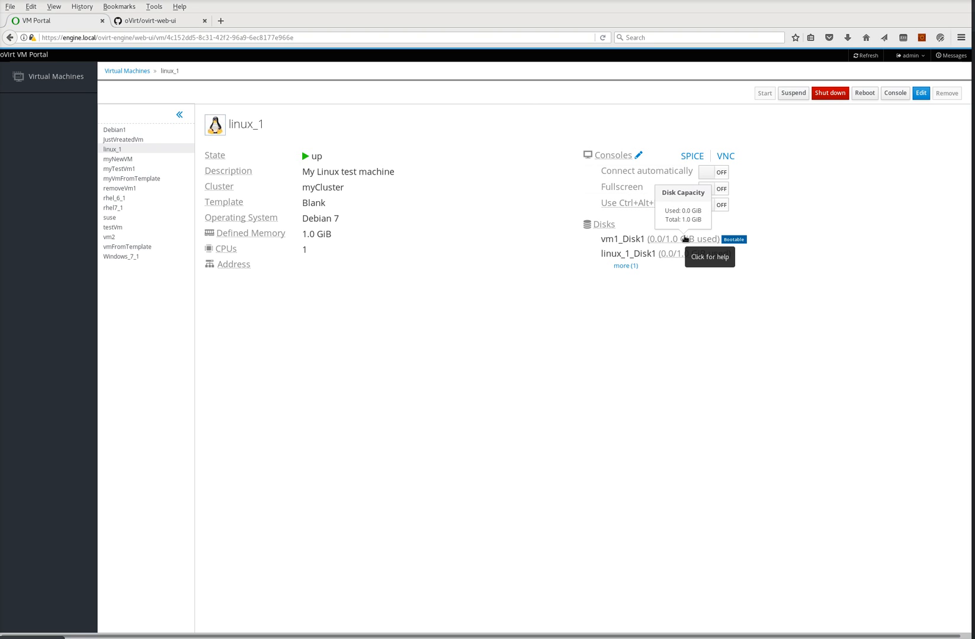
mouse_move(215, 156)
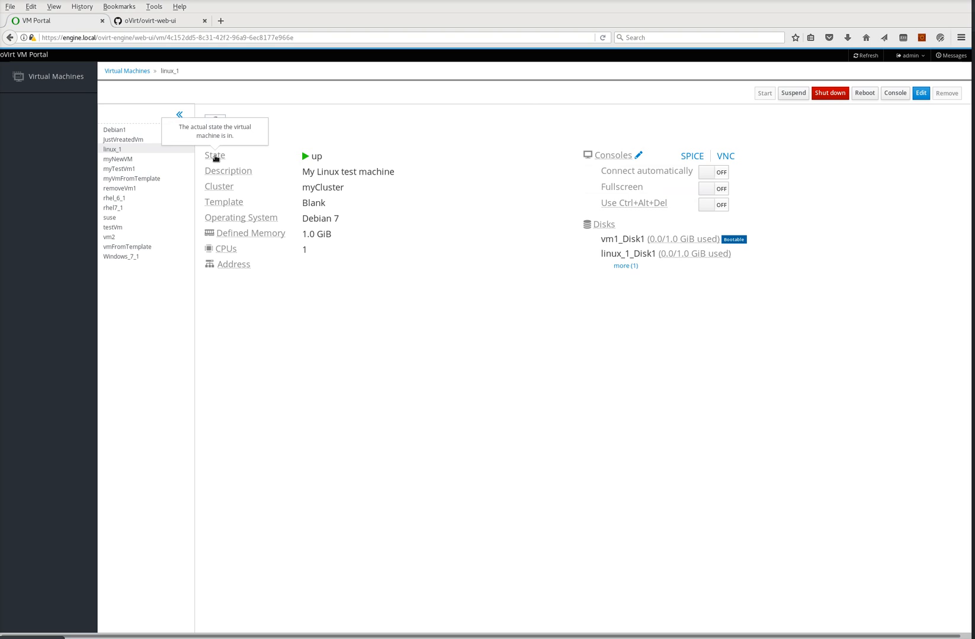
mouse_move(948, 116)
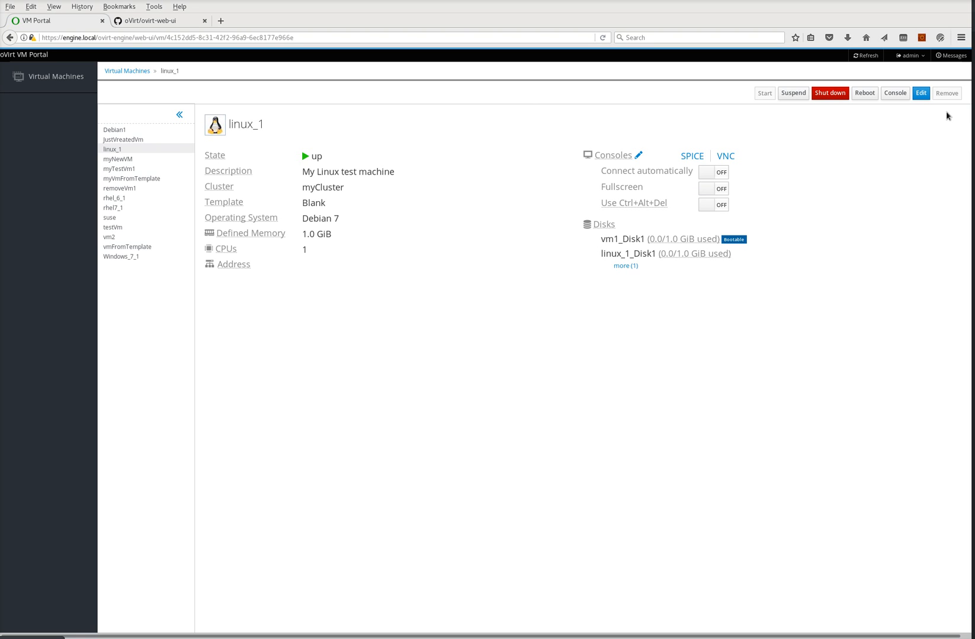
mouse_move(756, 115)
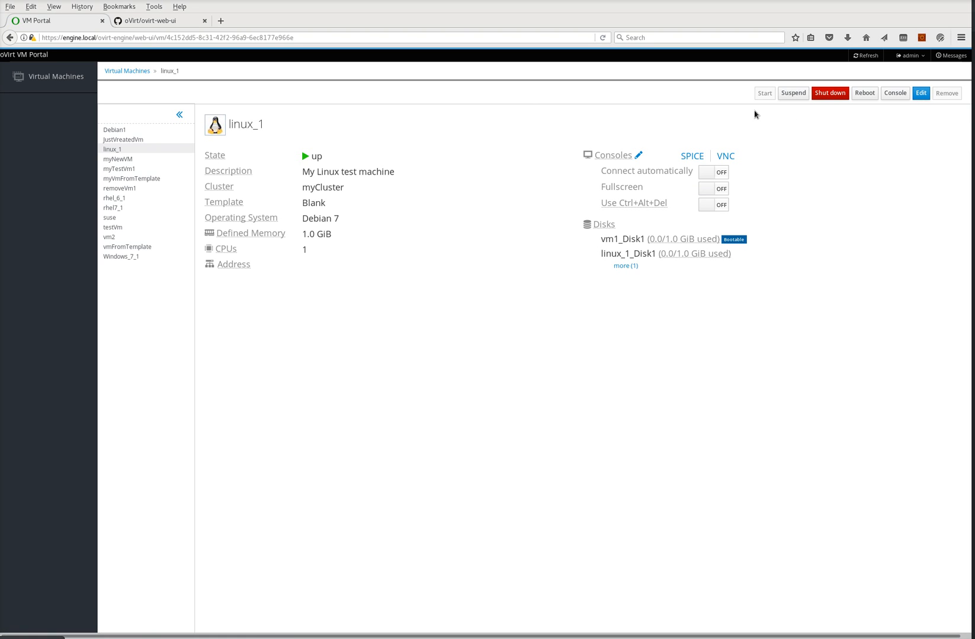
Shut down linux_1 so its state reads powering_down
left_click(829, 92)
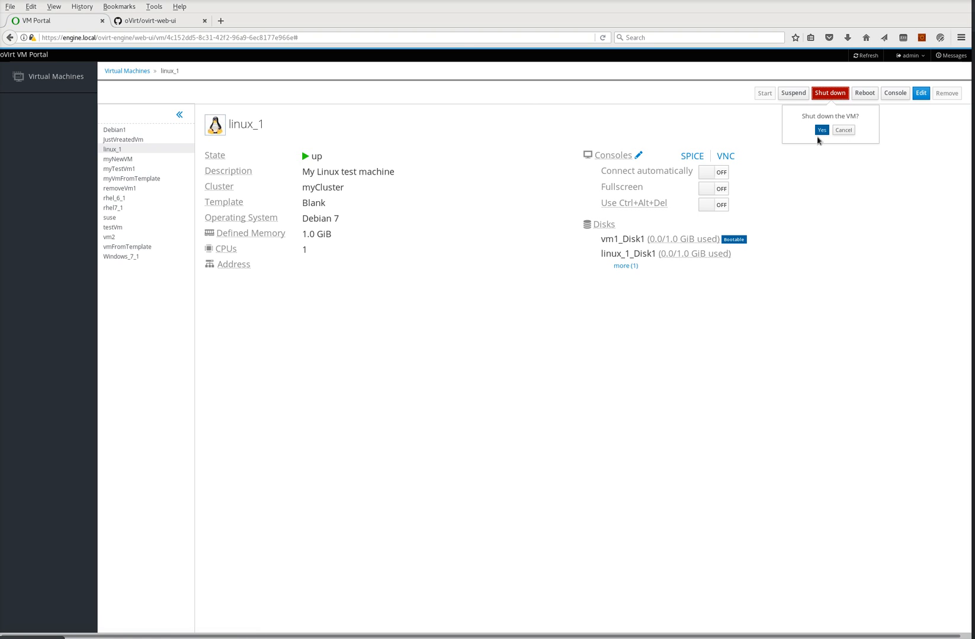
left_click(820, 130)
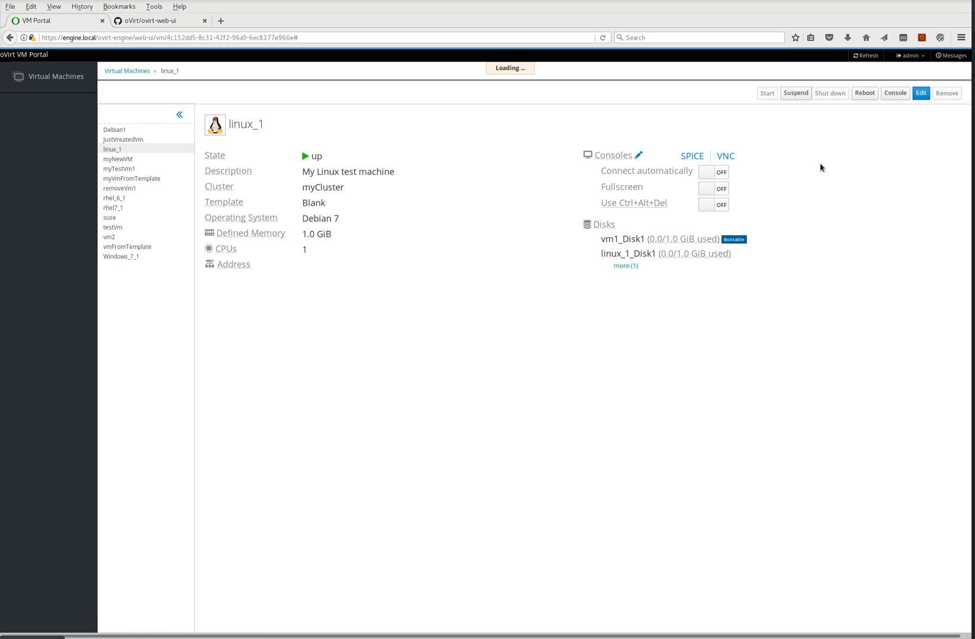
mouse_move(883, 135)
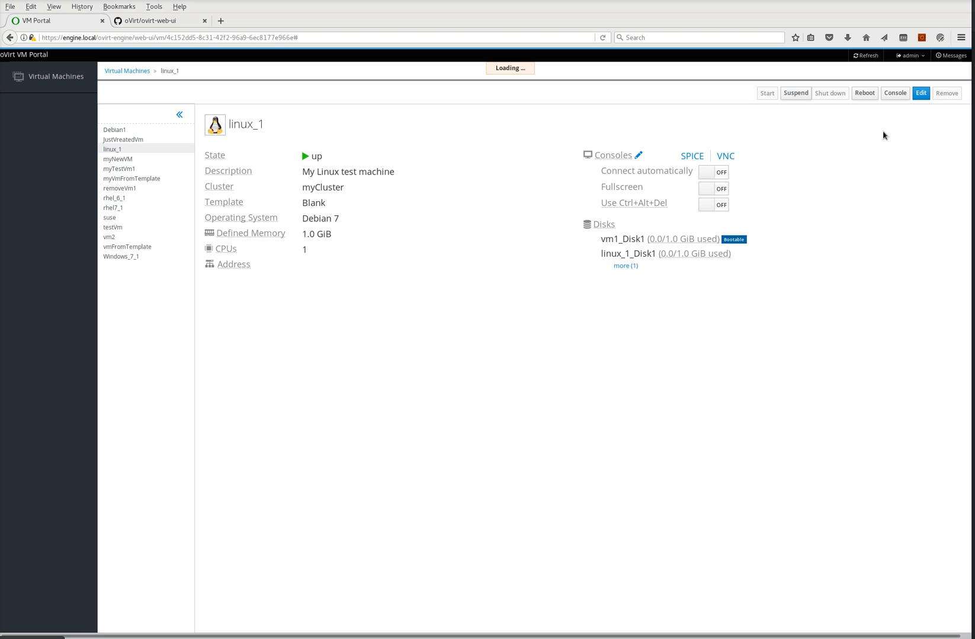
mouse_move(910, 131)
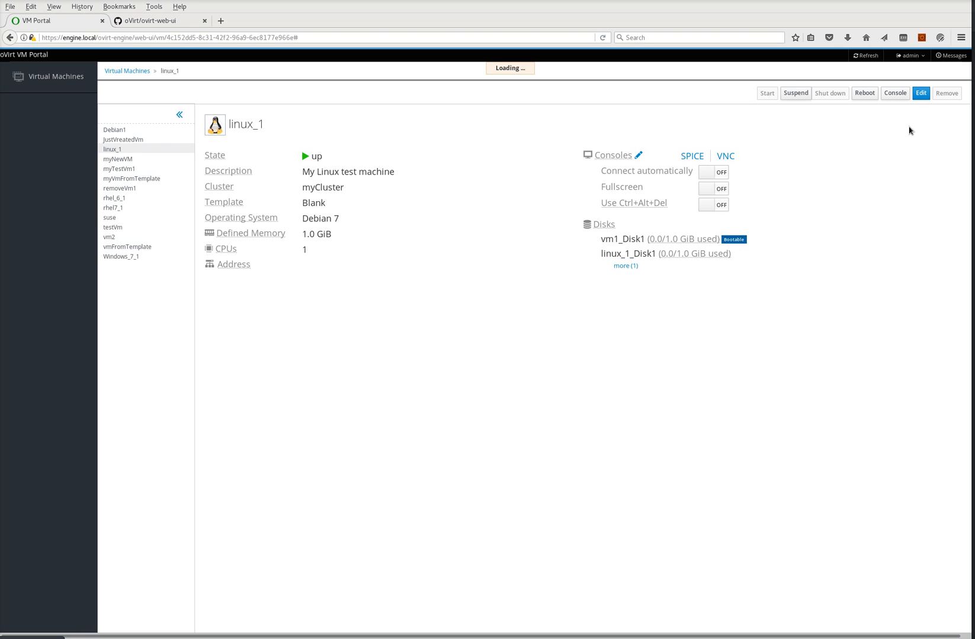
left_click(829, 93)
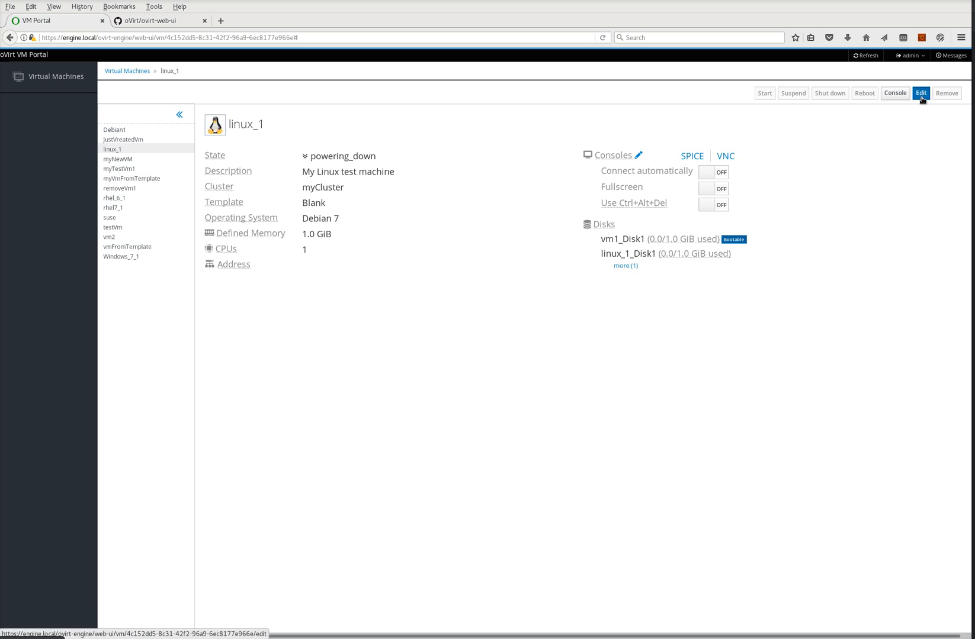
left_click(920, 92)
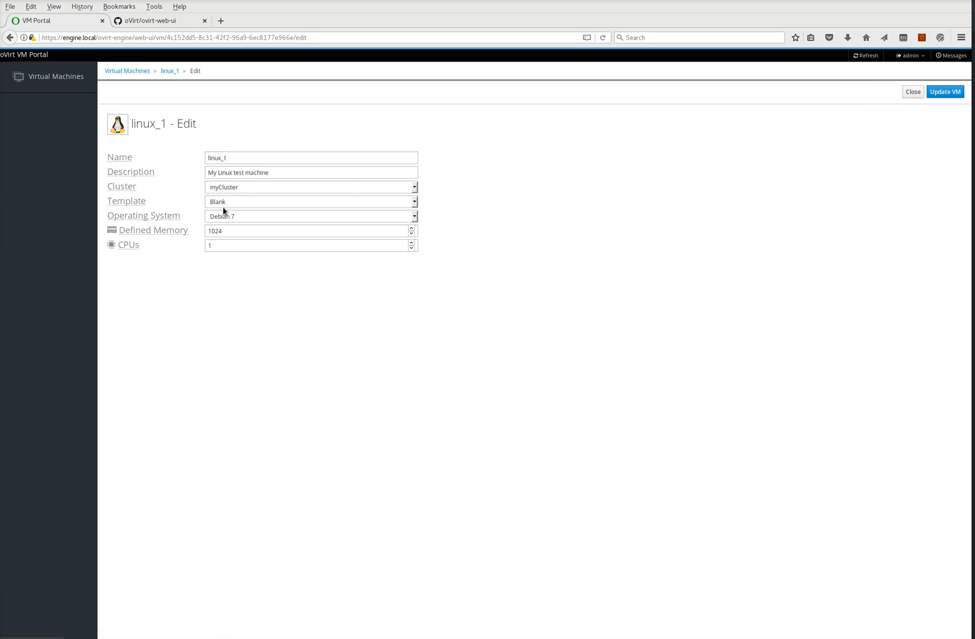
mouse_move(333, 264)
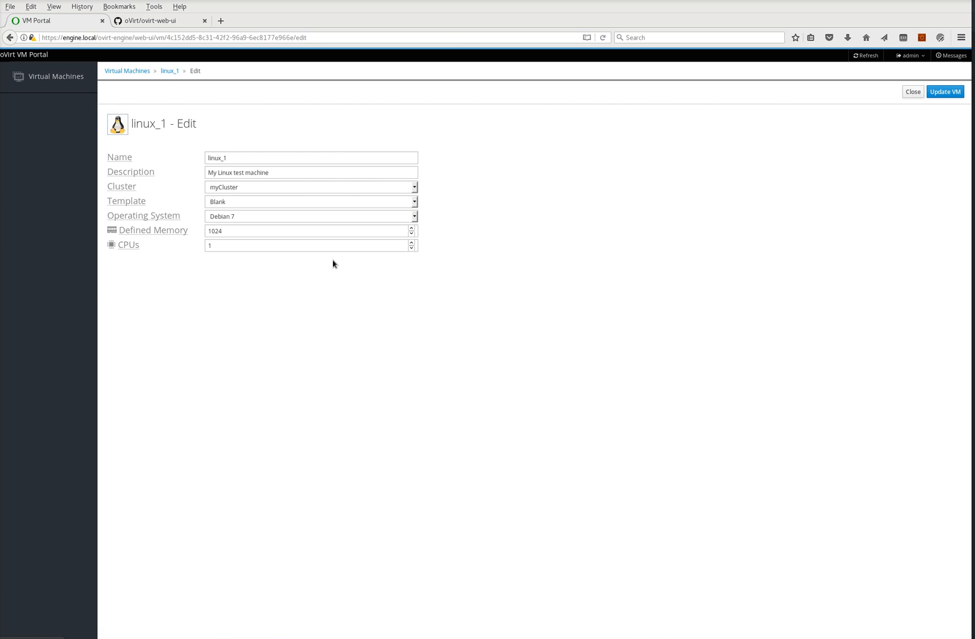
mouse_move(347, 236)
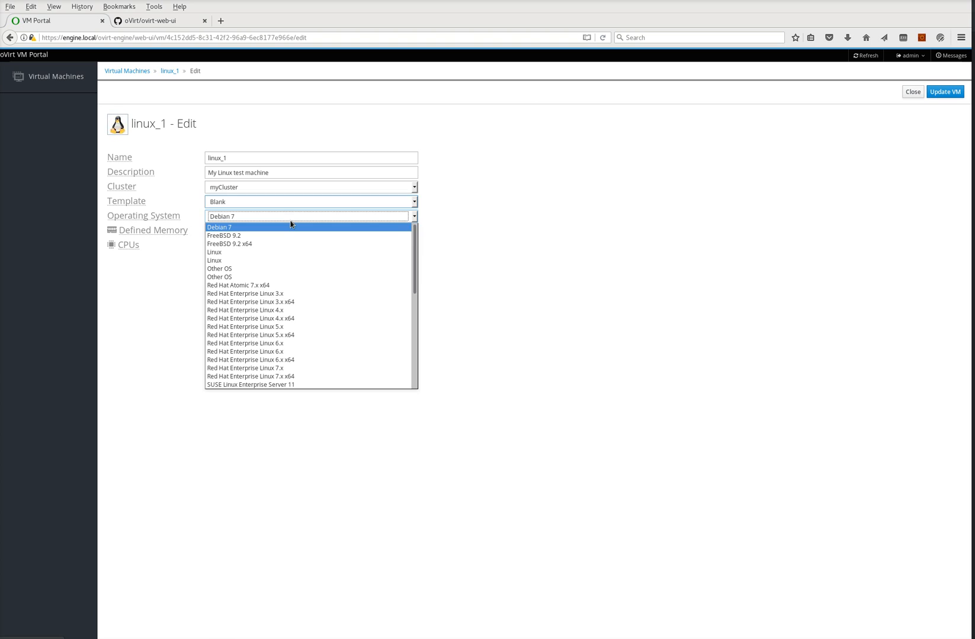
left_click(219, 228)
type("2")
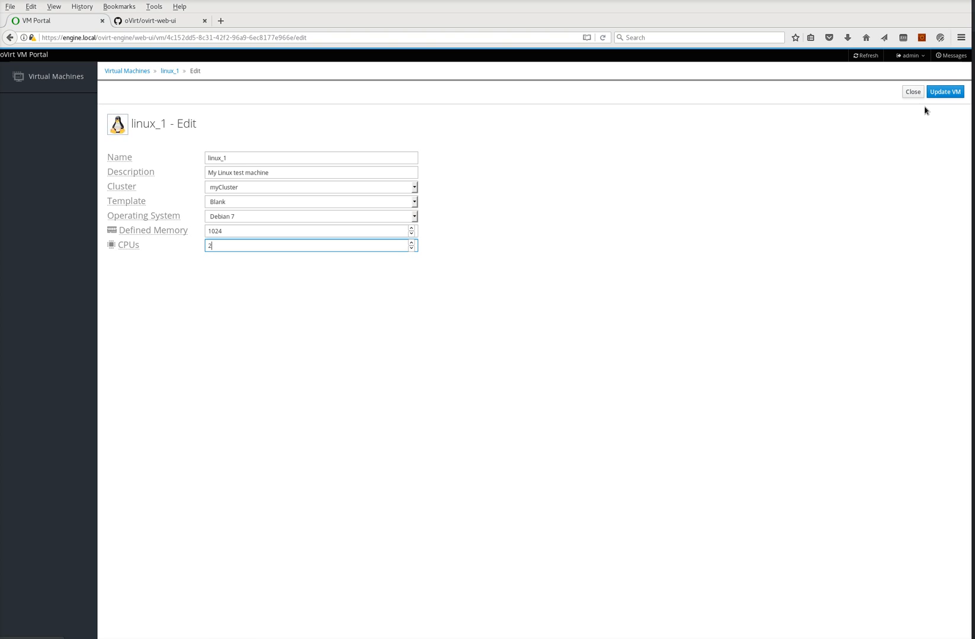
left_click(913, 91)
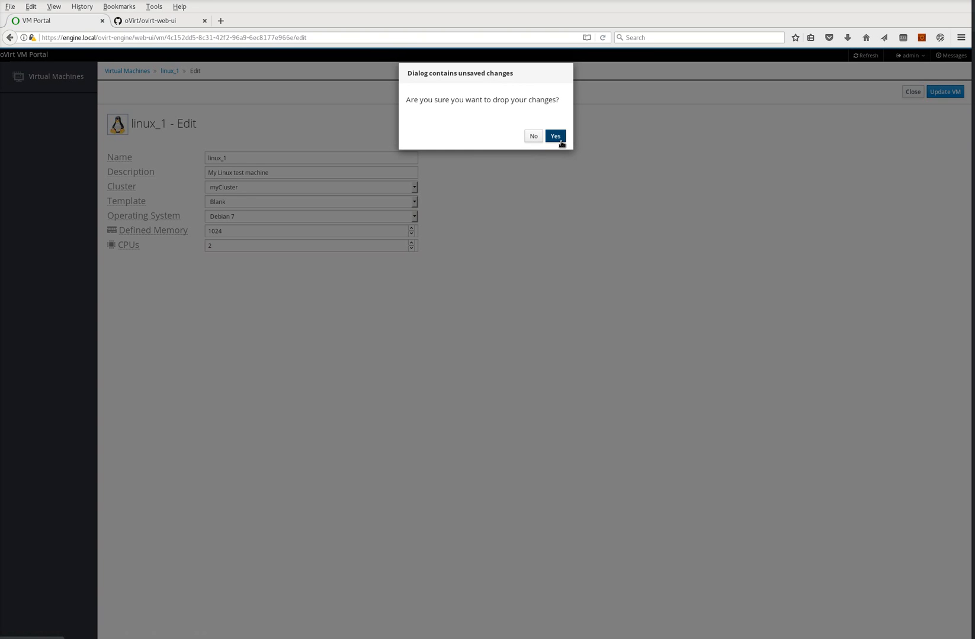
left_click(554, 136)
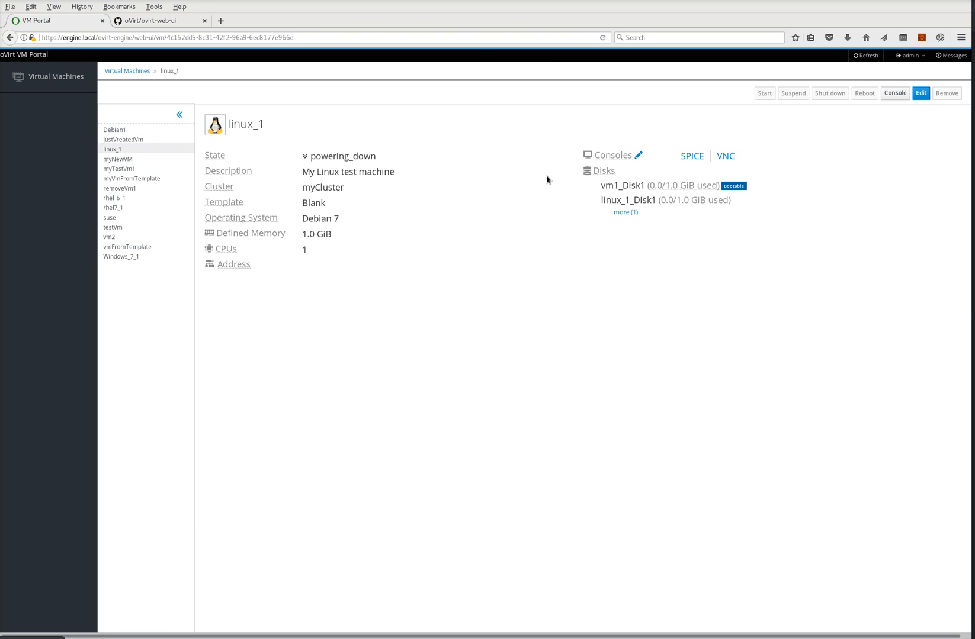
mouse_move(463, 250)
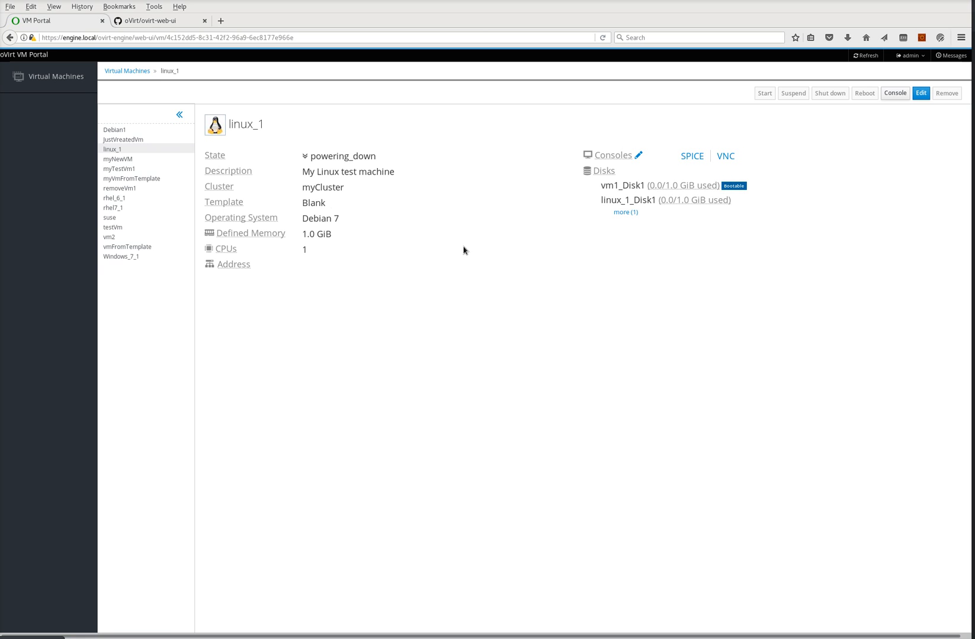
Start Debian1 from the Virtual Machines grid, view its details, and return to the overview
left_click(128, 70)
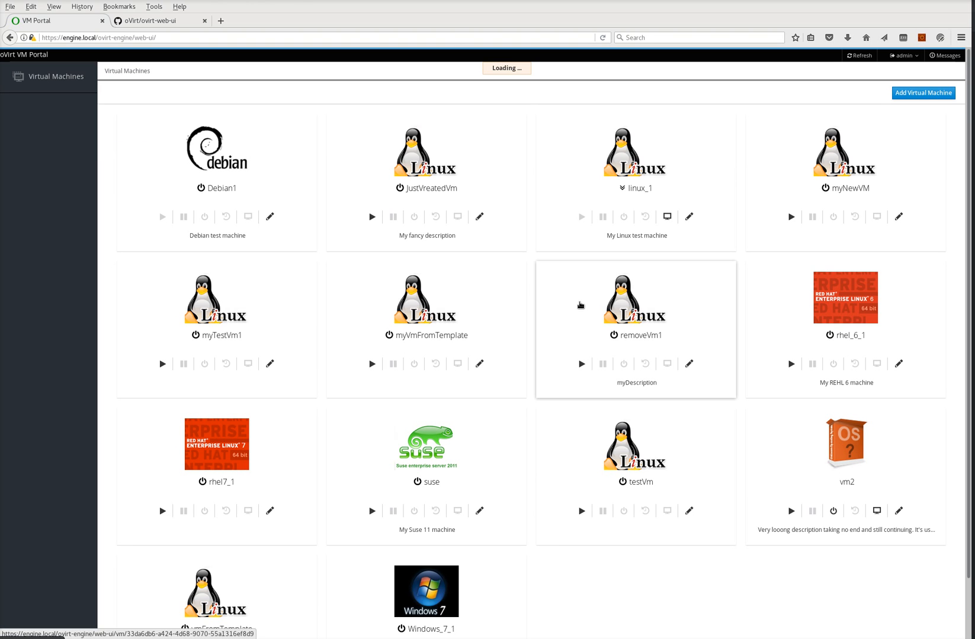
mouse_move(223, 178)
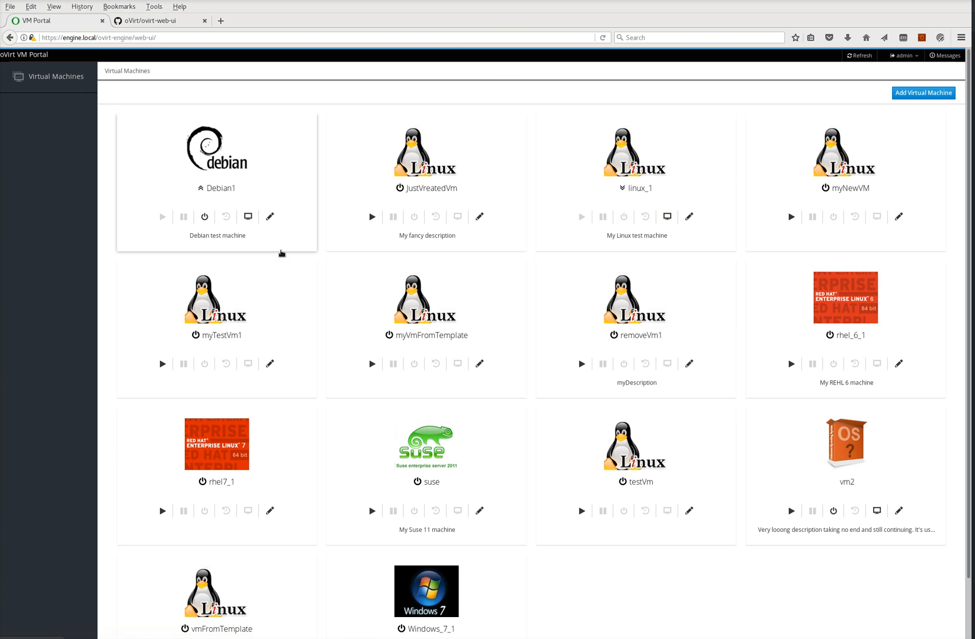
mouse_move(248, 217)
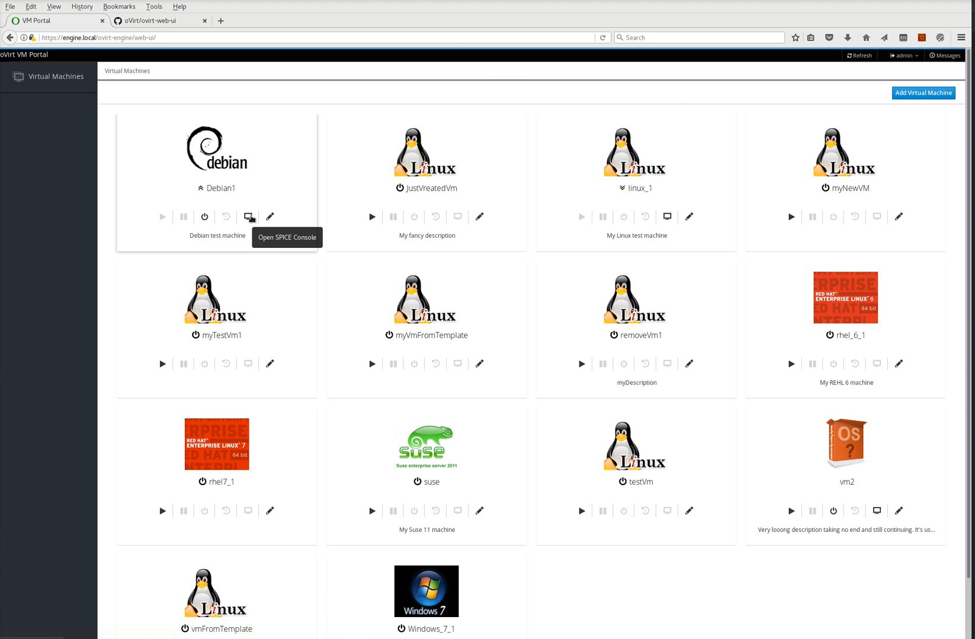
mouse_move(250, 216)
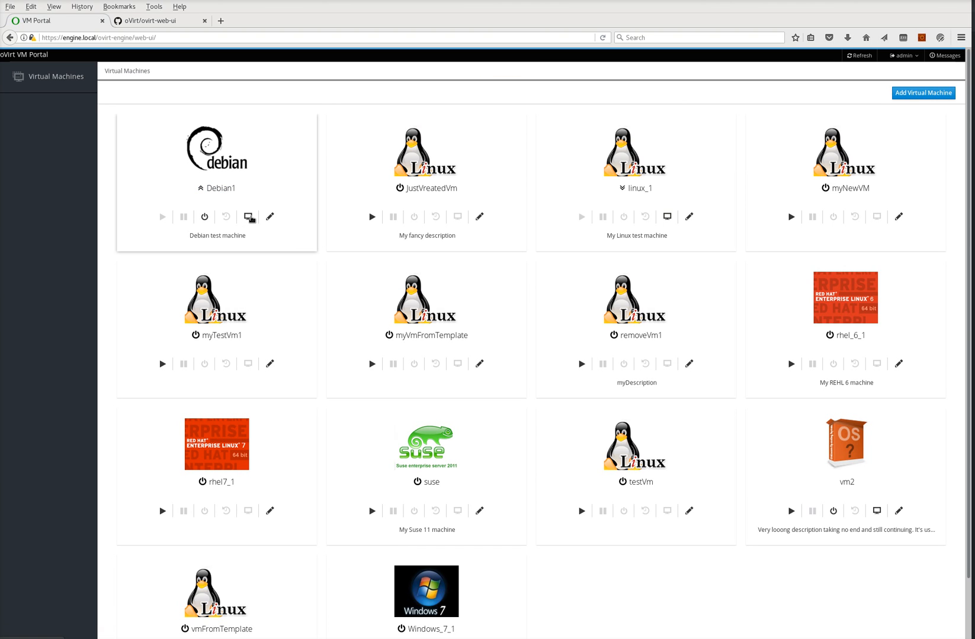
left_click(247, 217)
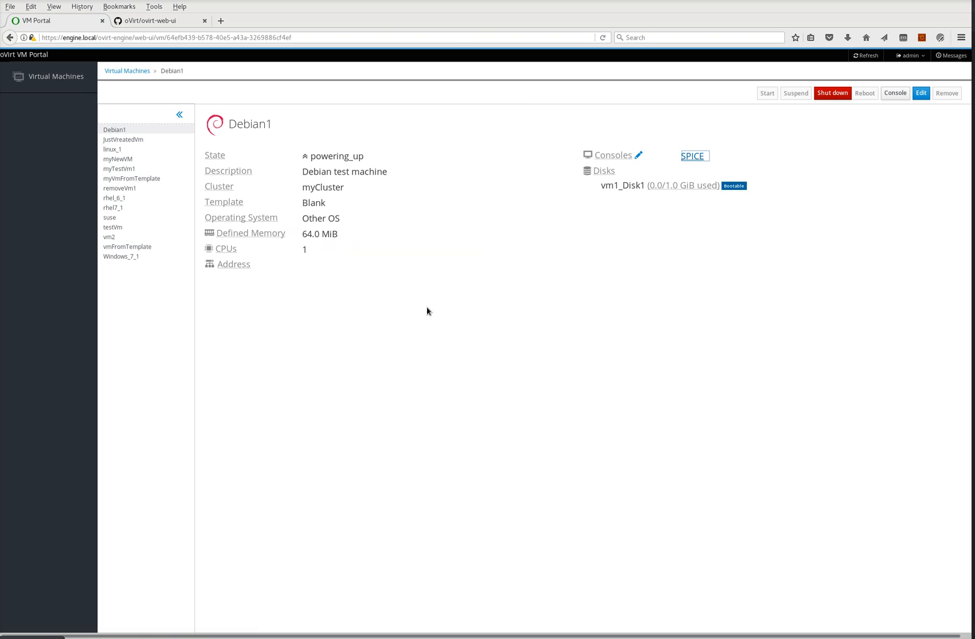
mouse_move(409, 214)
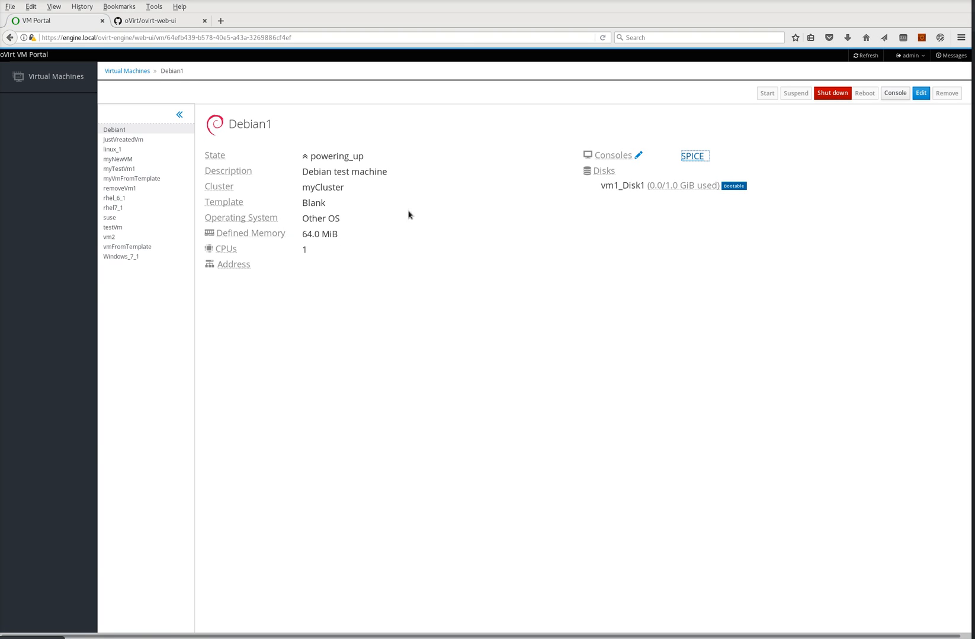
left_click(127, 70)
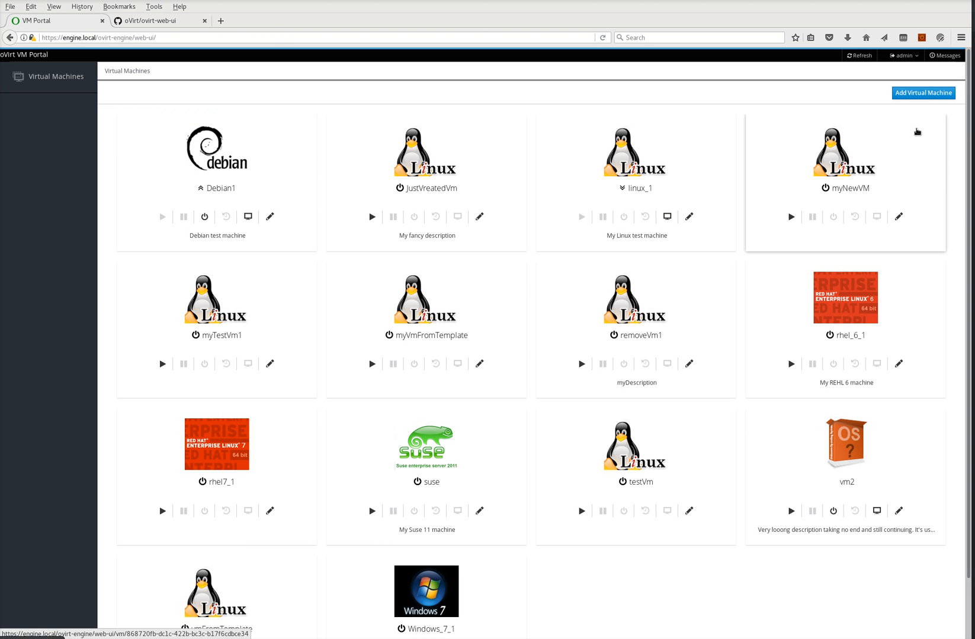
Preview the new VM form with the Blank template, then back out to the overview
left_click(921, 92)
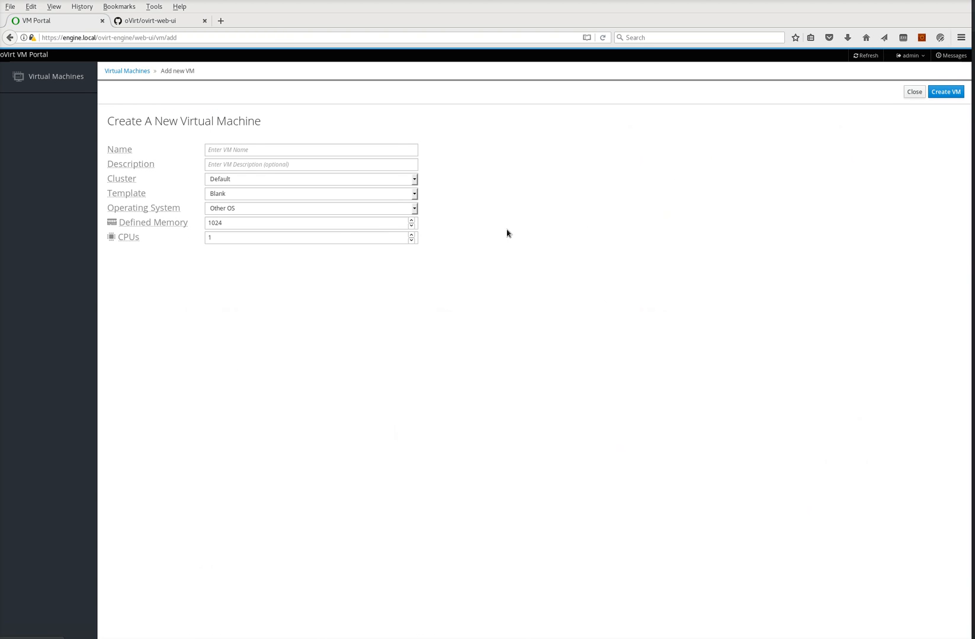
left_click(311, 193)
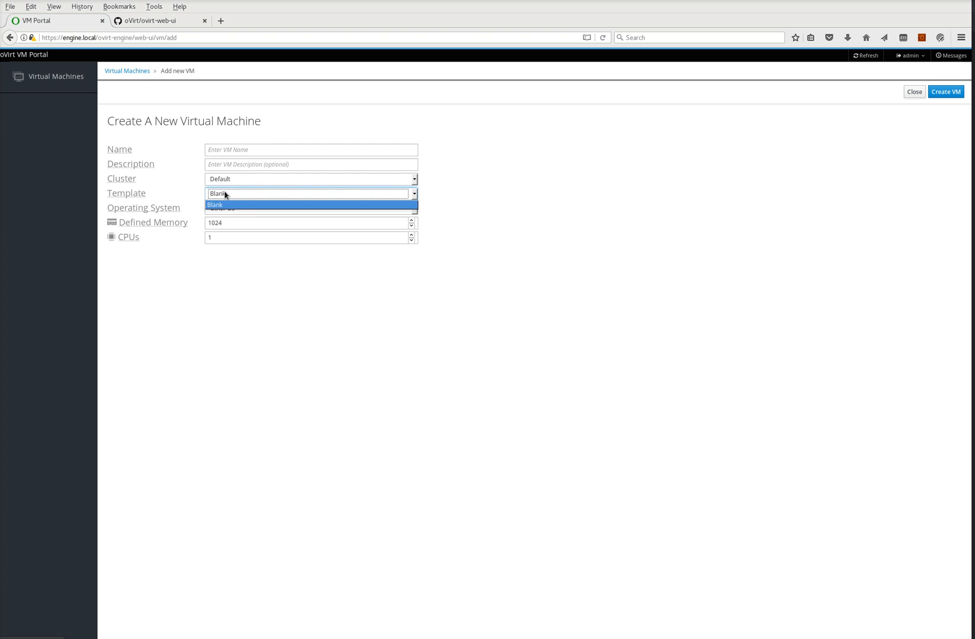
left_click(310, 205)
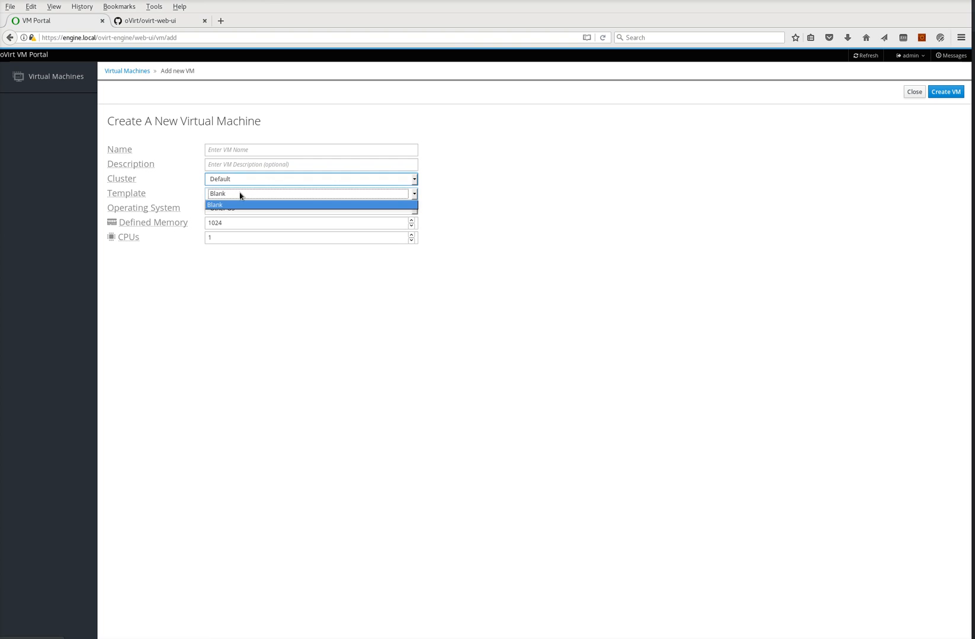
left_click(914, 91)
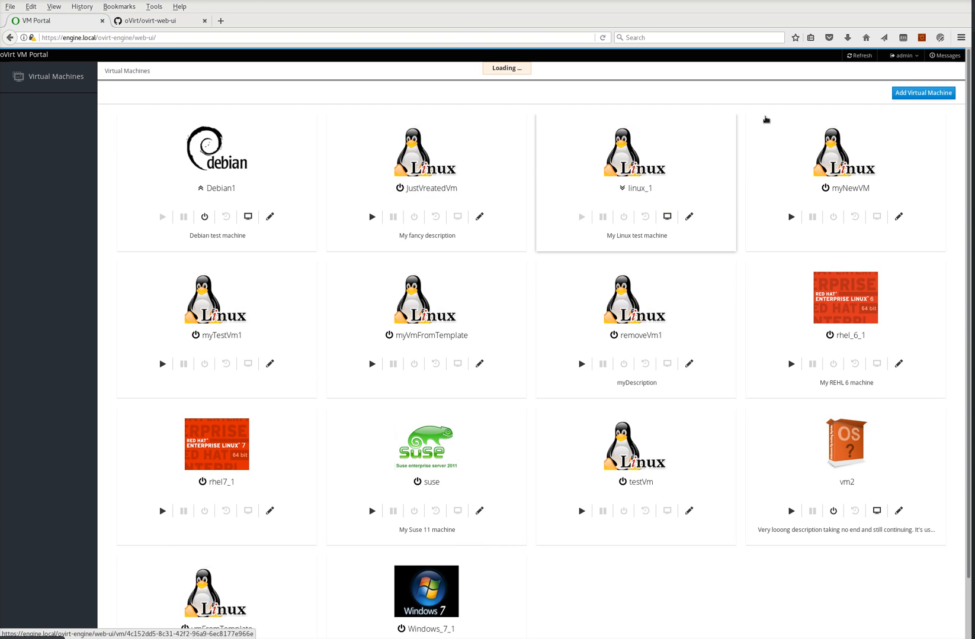
Create MyFancyVm on myCluster from linuxTemplate1 with description 'and its description' and 2 CPUs
left_click(922, 92)
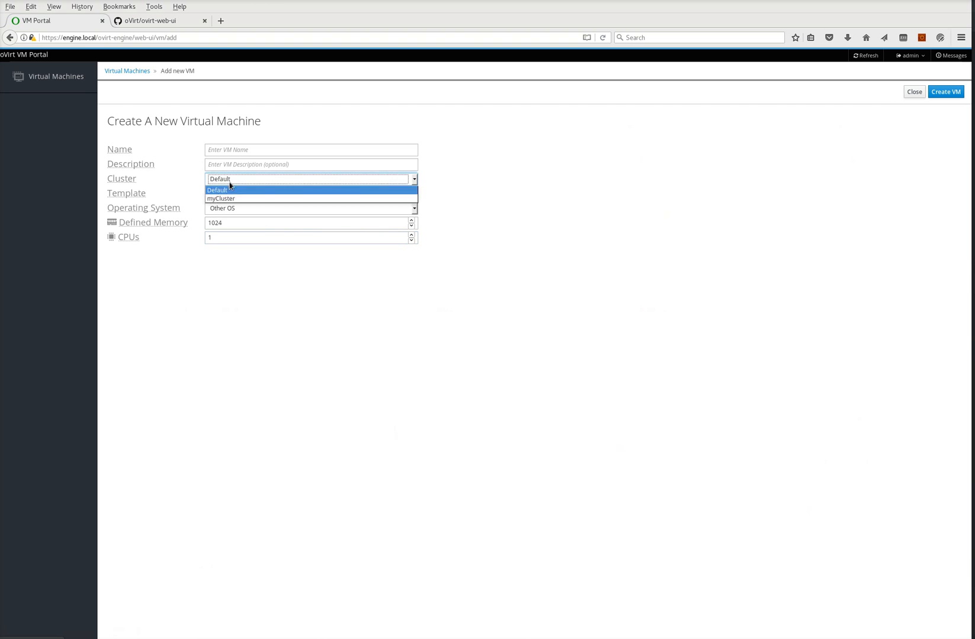
left_click(220, 198)
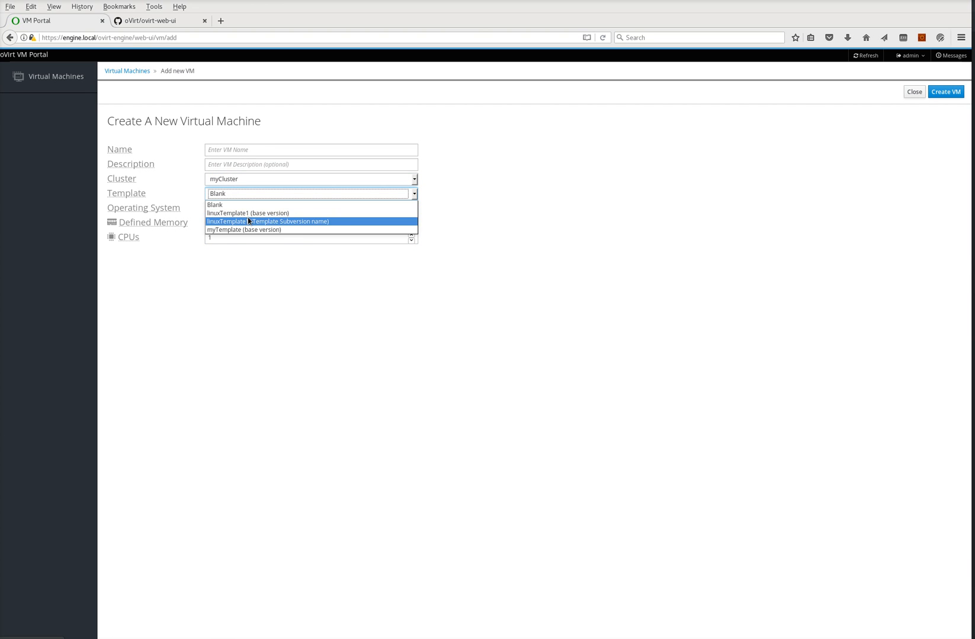
left_click(247, 212)
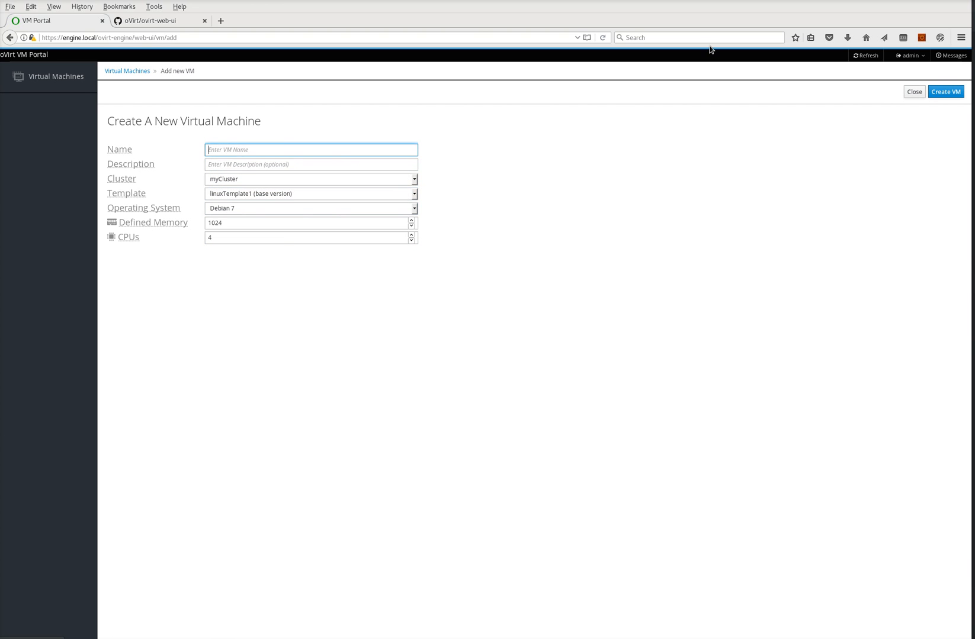
type("My")
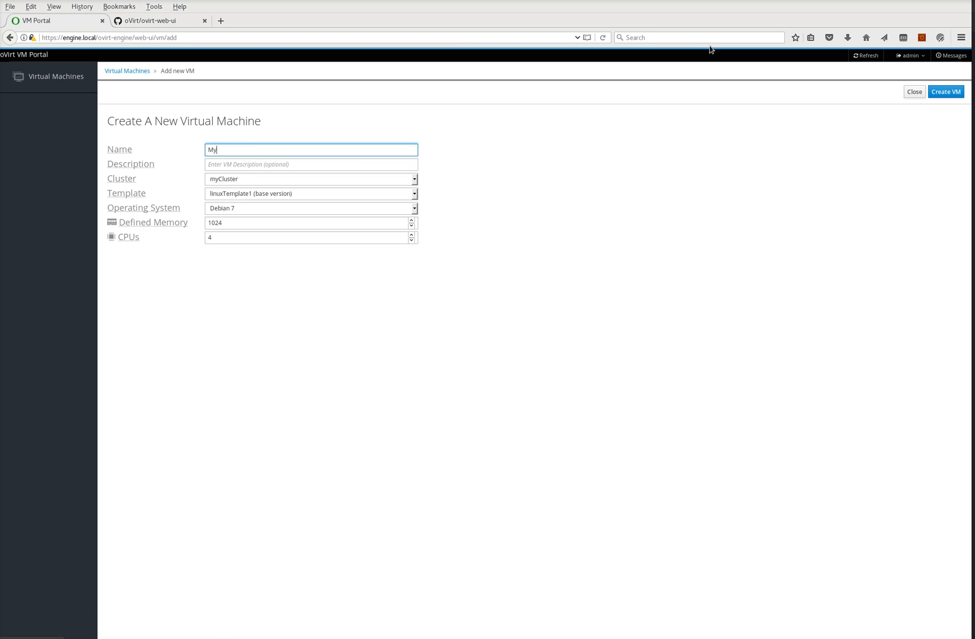
type("Fancy")
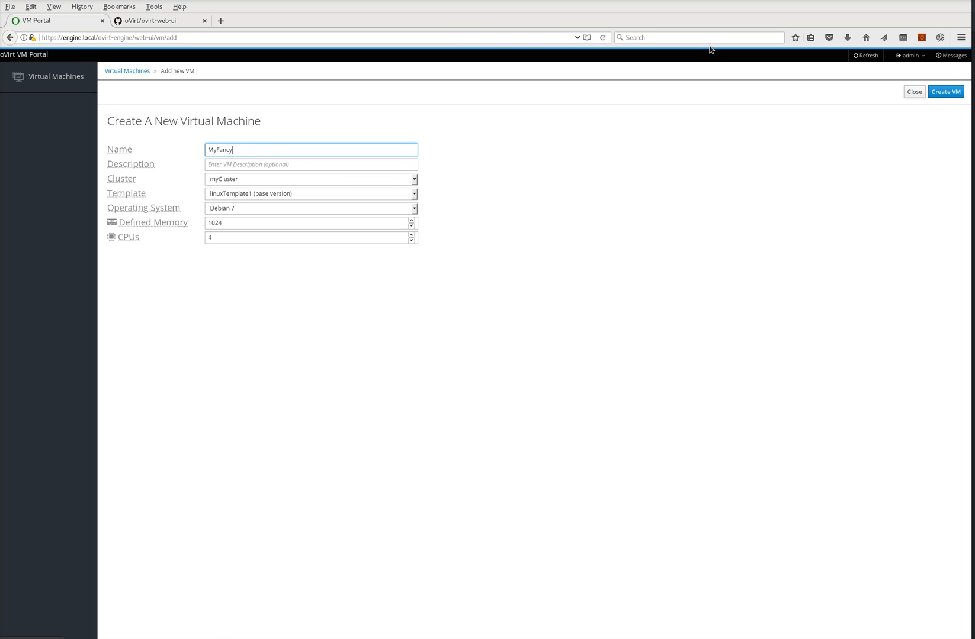
type("Vm")
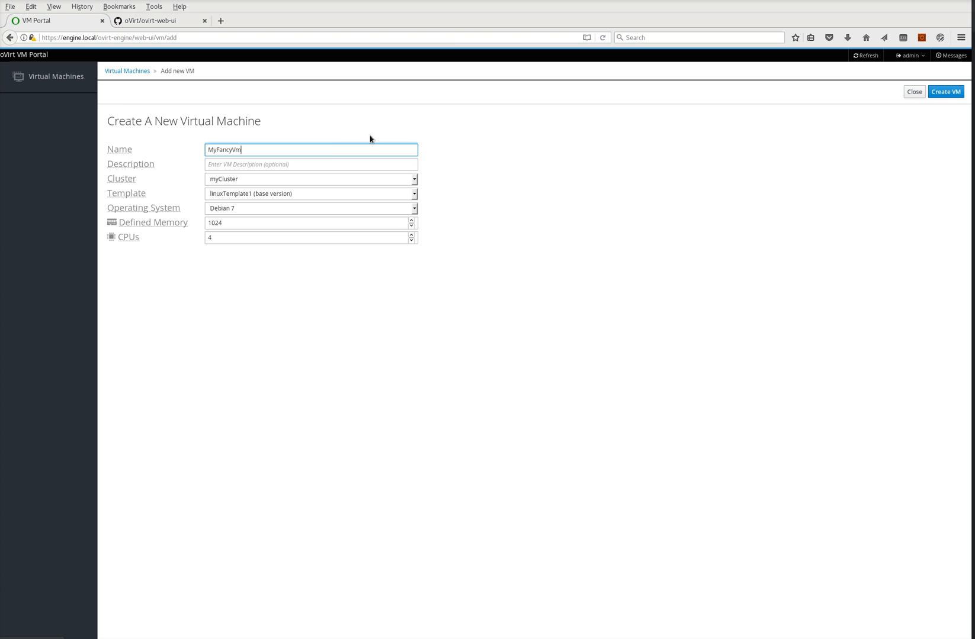
type("and its description")
left_click(310, 236)
type("2")
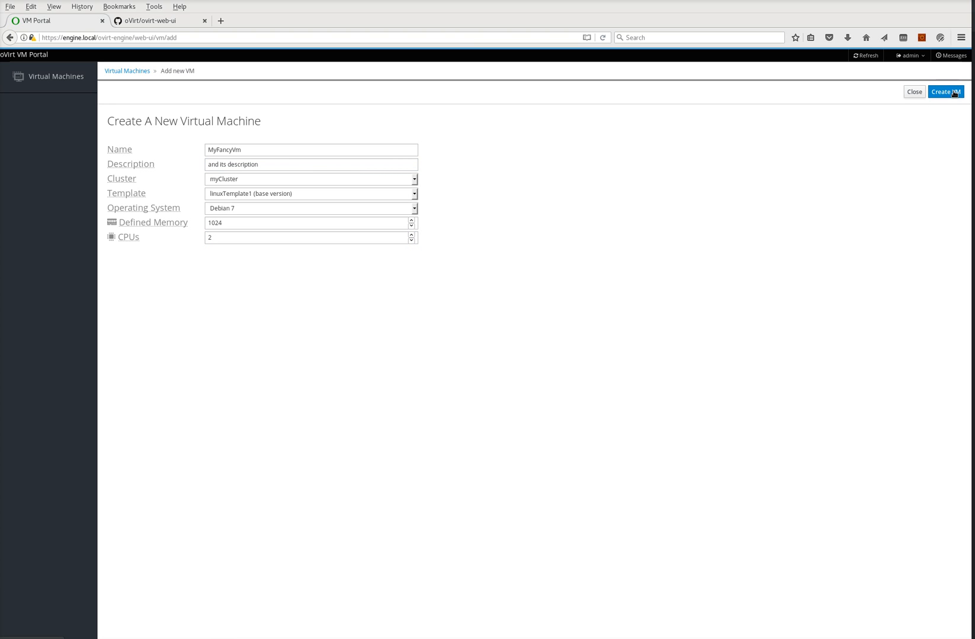
left_click(945, 93)
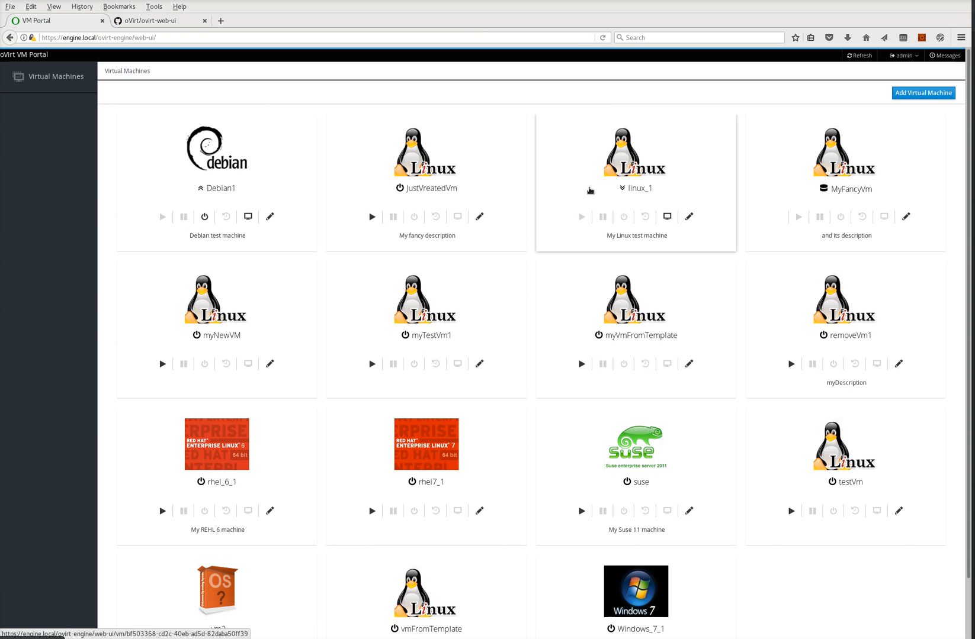
mouse_move(618, 403)
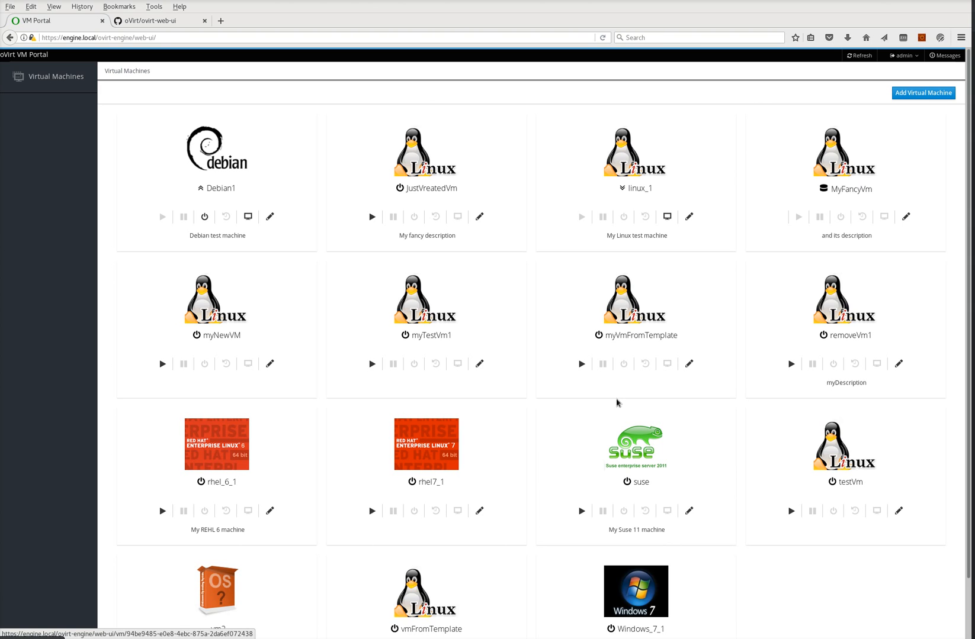
mouse_move(842, 185)
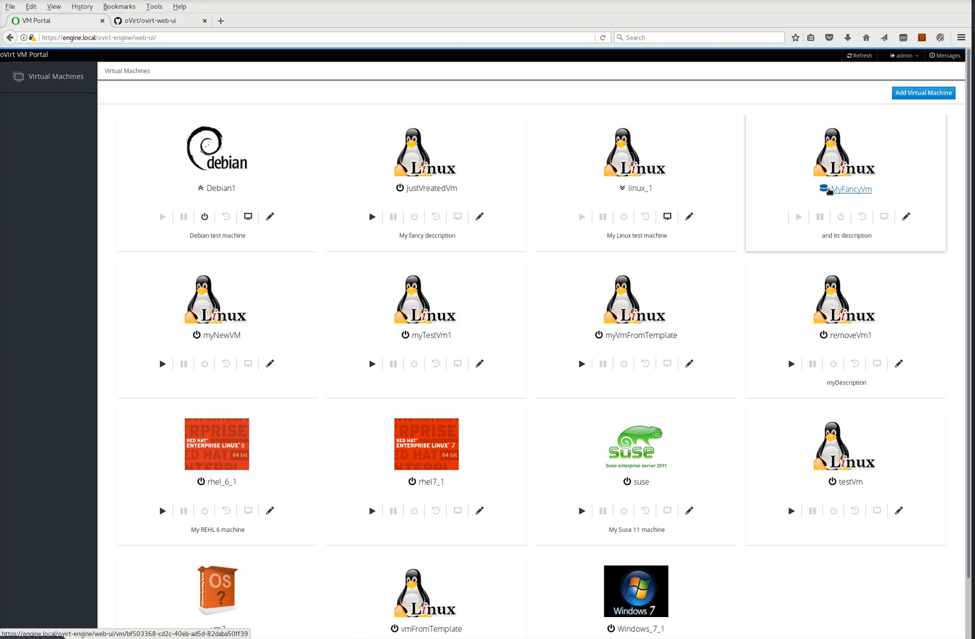
mouse_move(842, 174)
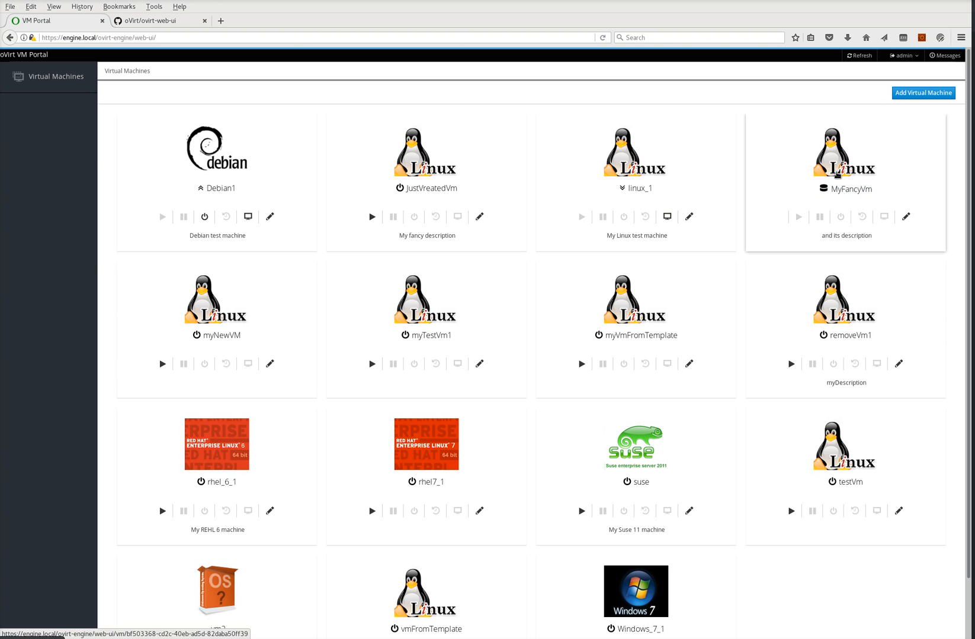
View MyFancyVm's detail page showing image_locked, 2 CPUs and 1.0 GiB memory
left_click(844, 190)
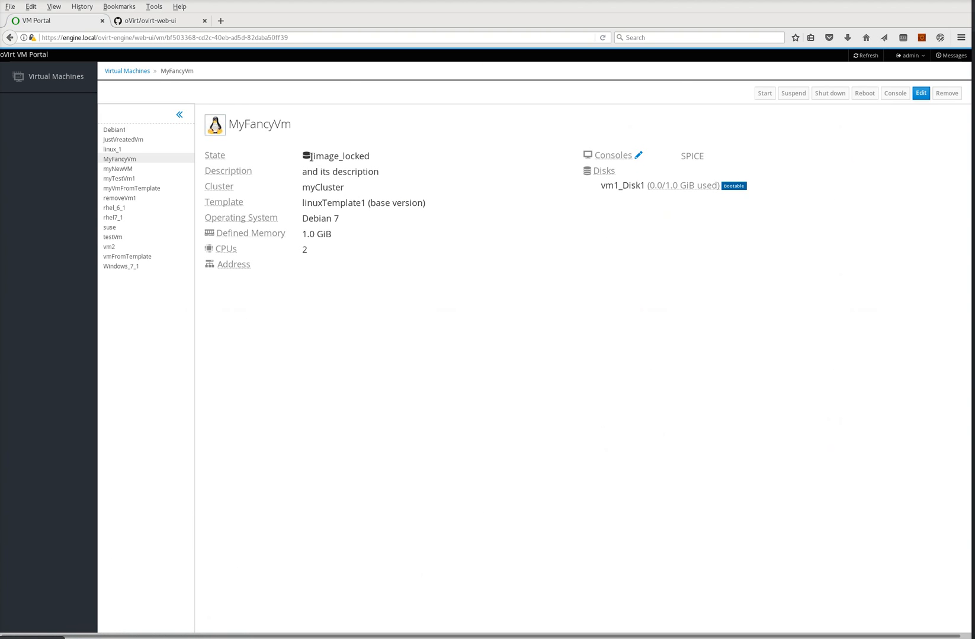
Wait for MyFancyVm's state to change from image_locked to down, then switch to the ovirt-web-ui GitHub page
double_click(323, 157)
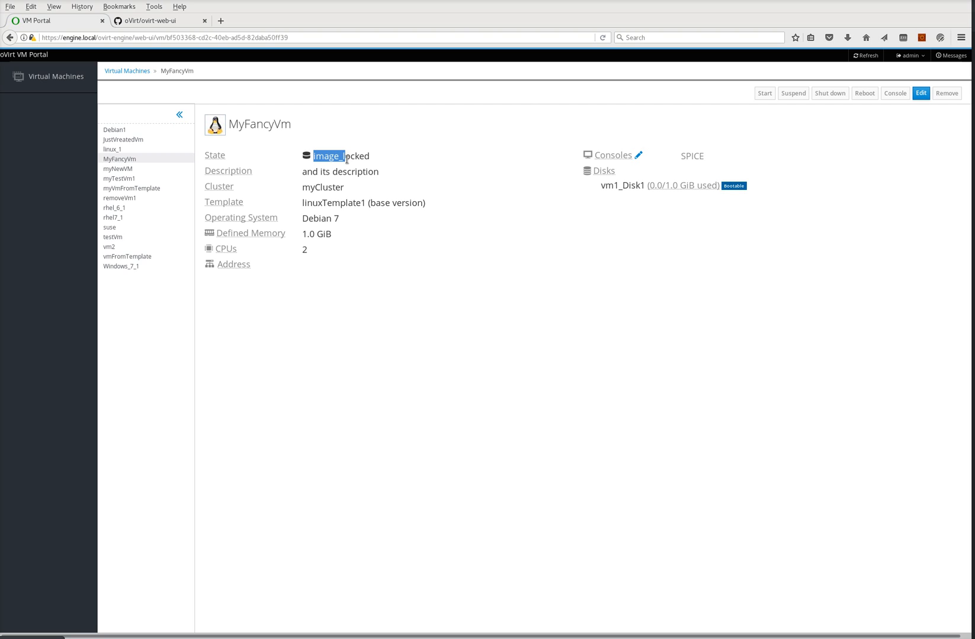
mouse_move(362, 198)
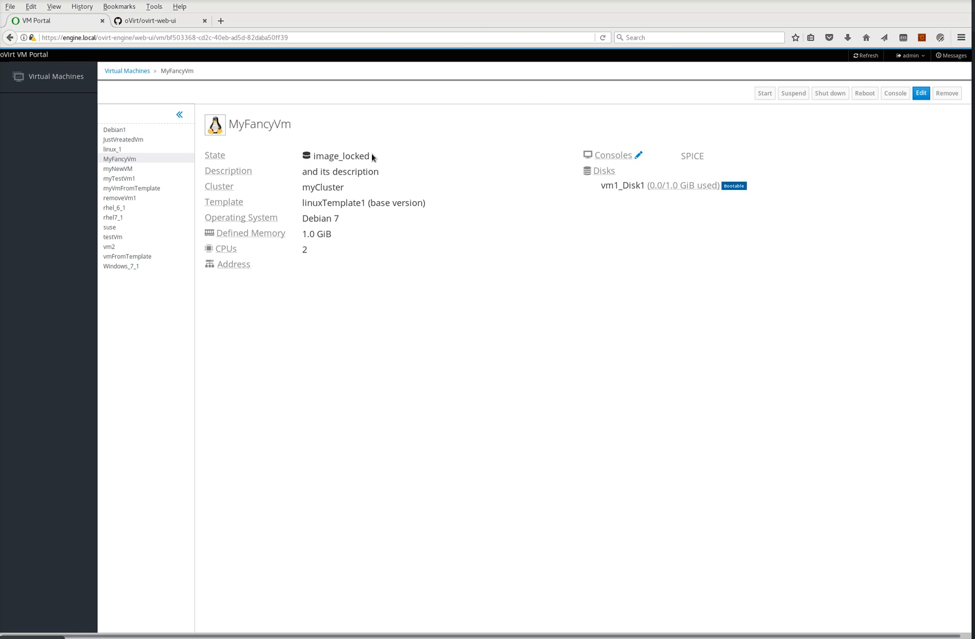
mouse_move(423, 225)
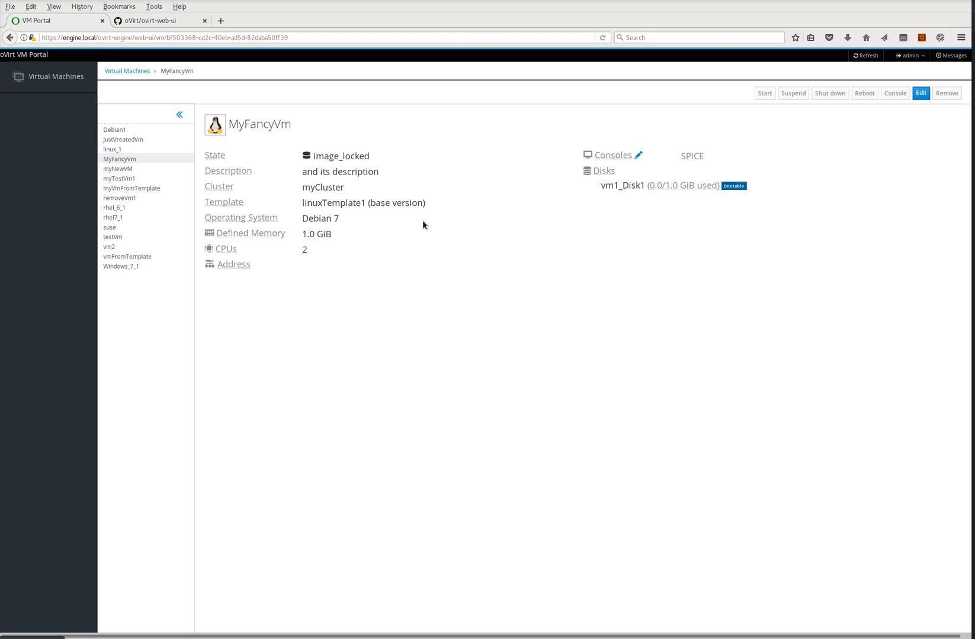
mouse_move(235, 316)
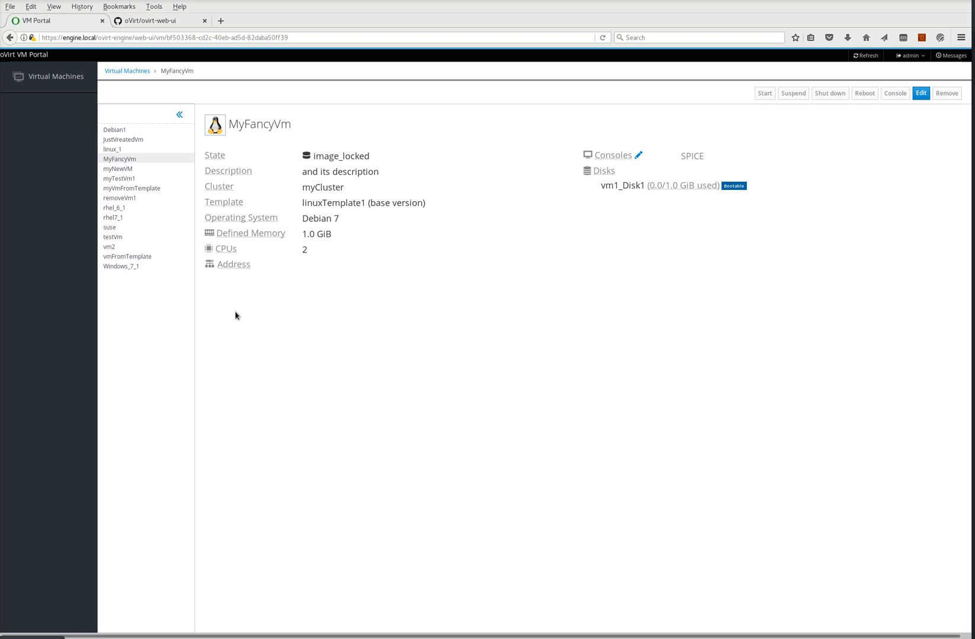
mouse_move(266, 323)
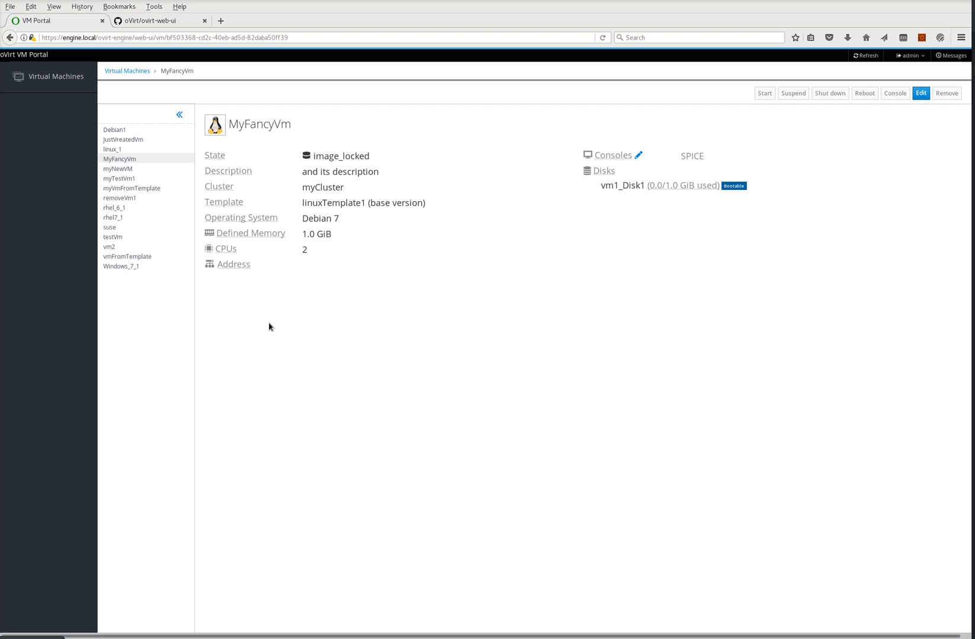
mouse_move(284, 342)
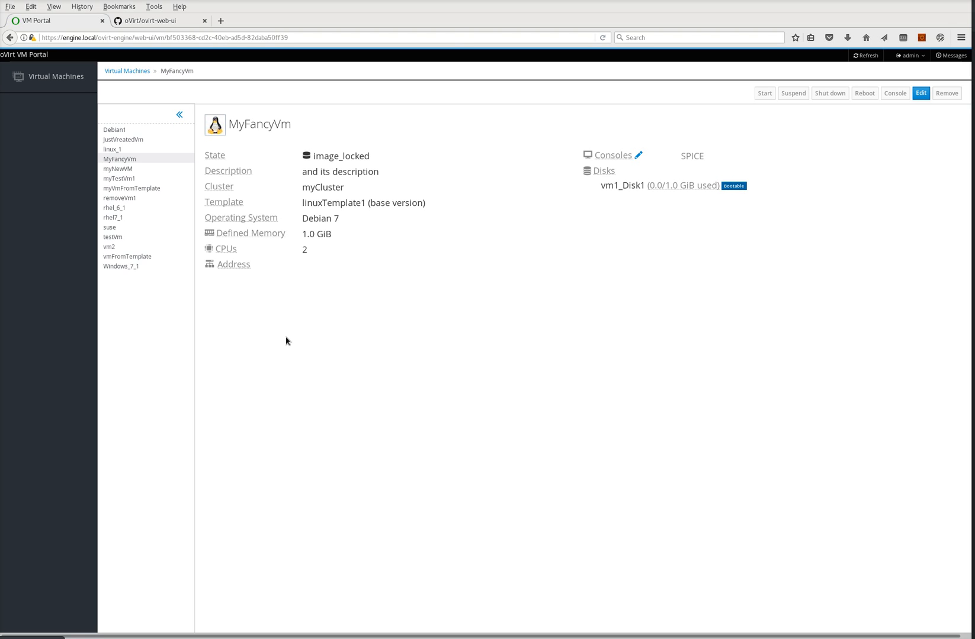
mouse_move(322, 364)
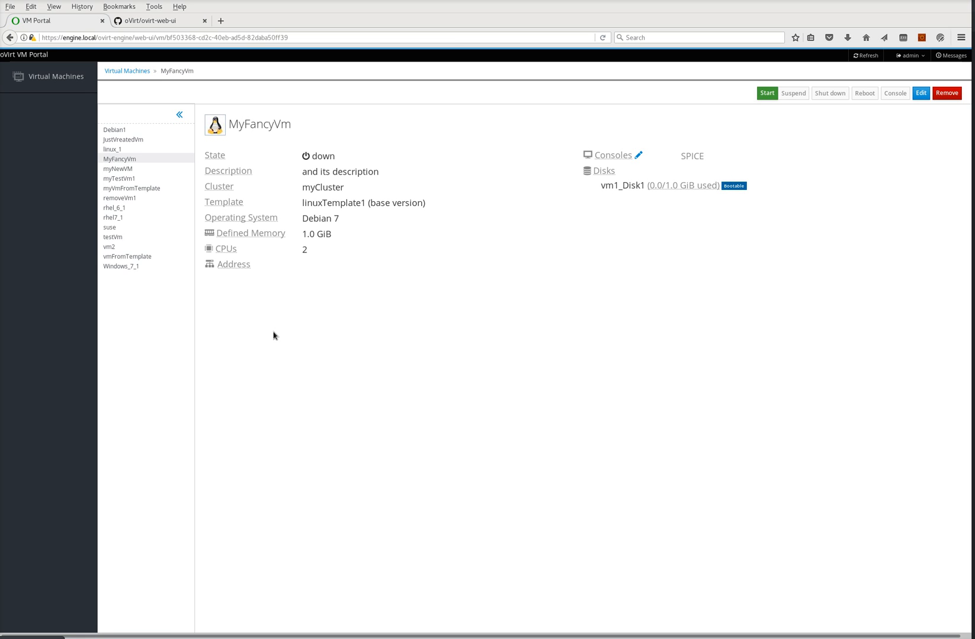
left_click(149, 21)
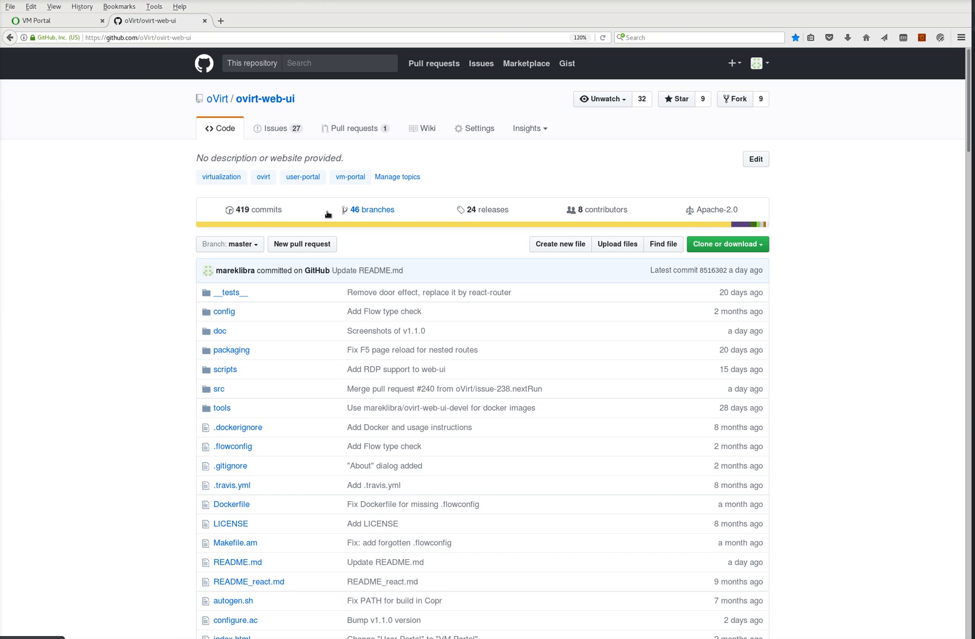
mouse_move(277, 129)
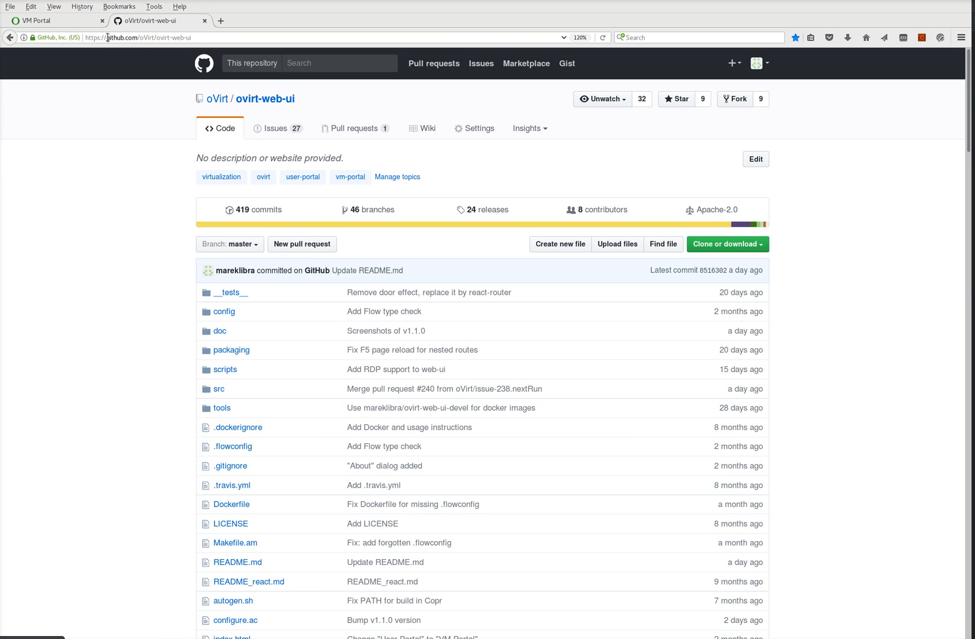
mouse_move(267, 109)
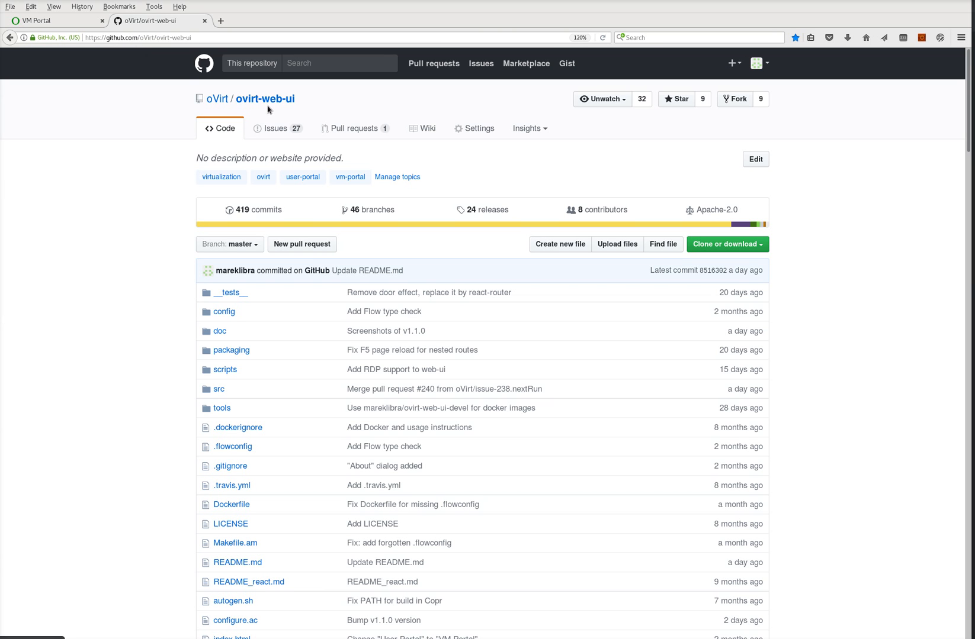
mouse_move(277, 128)
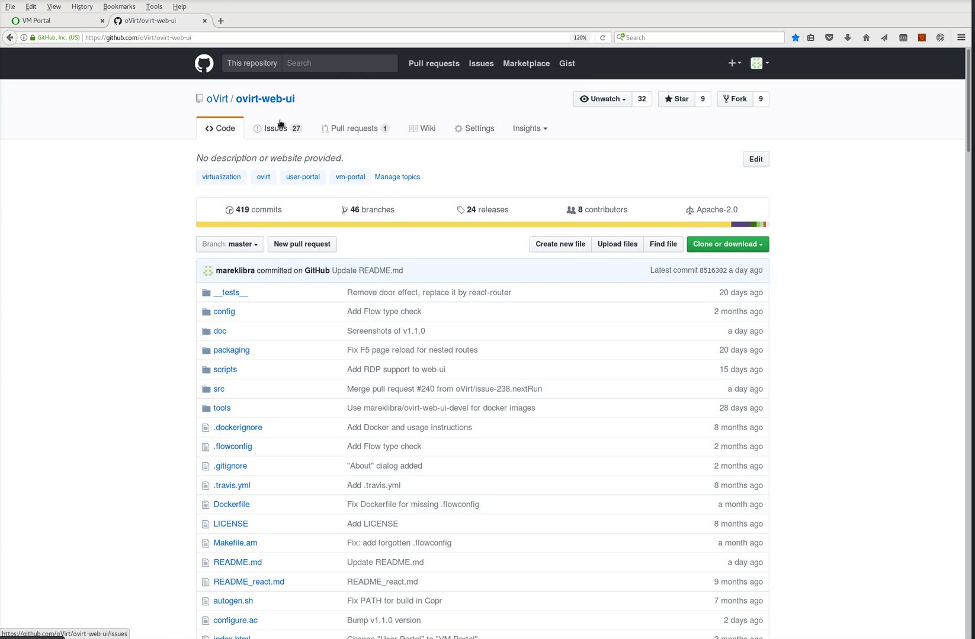
Show the ovirt-web-ui issues list with 27 open and 96 closed issues
left_click(274, 128)
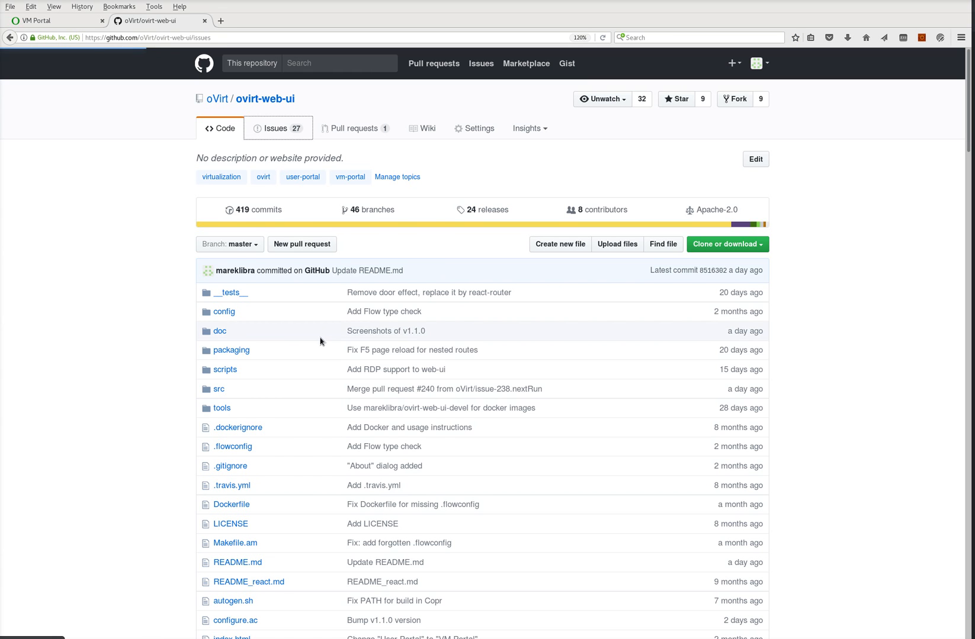
left_click(278, 128)
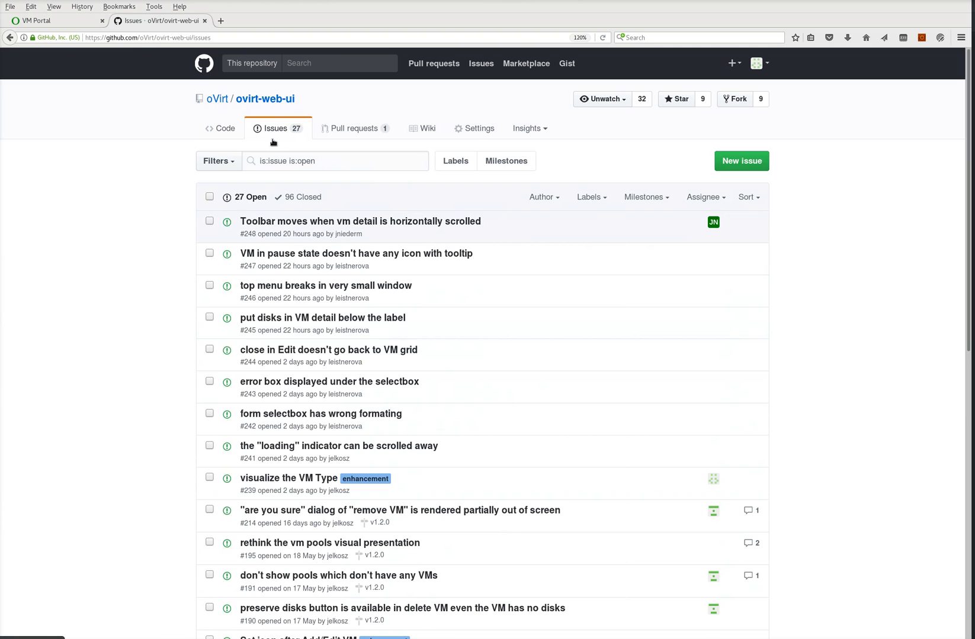
Show the ovirt-web-ui milestones, v1.2.0 at 6% and Future release at 0%
left_click(506, 161)
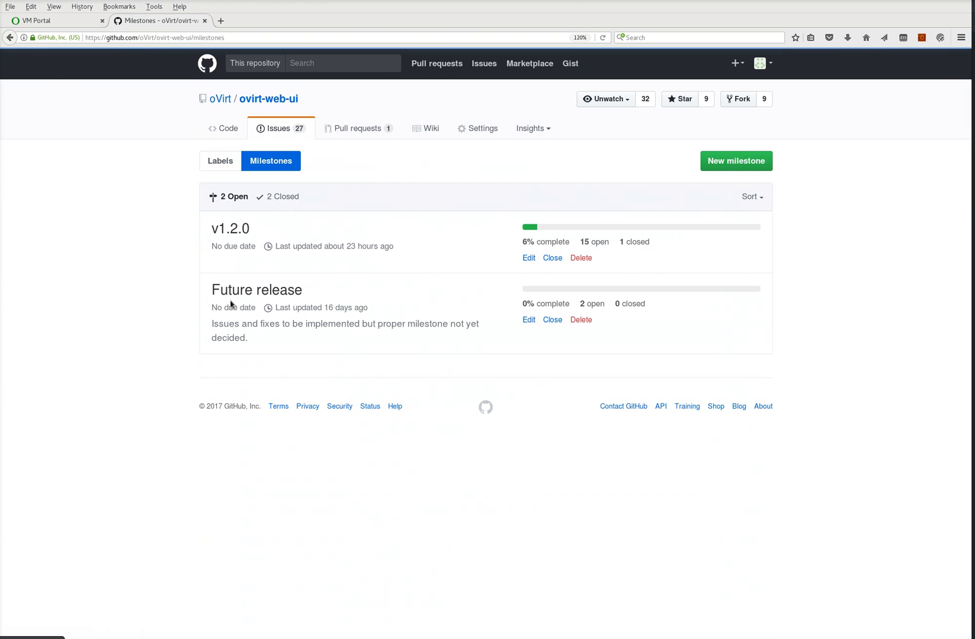
mouse_move(220, 129)
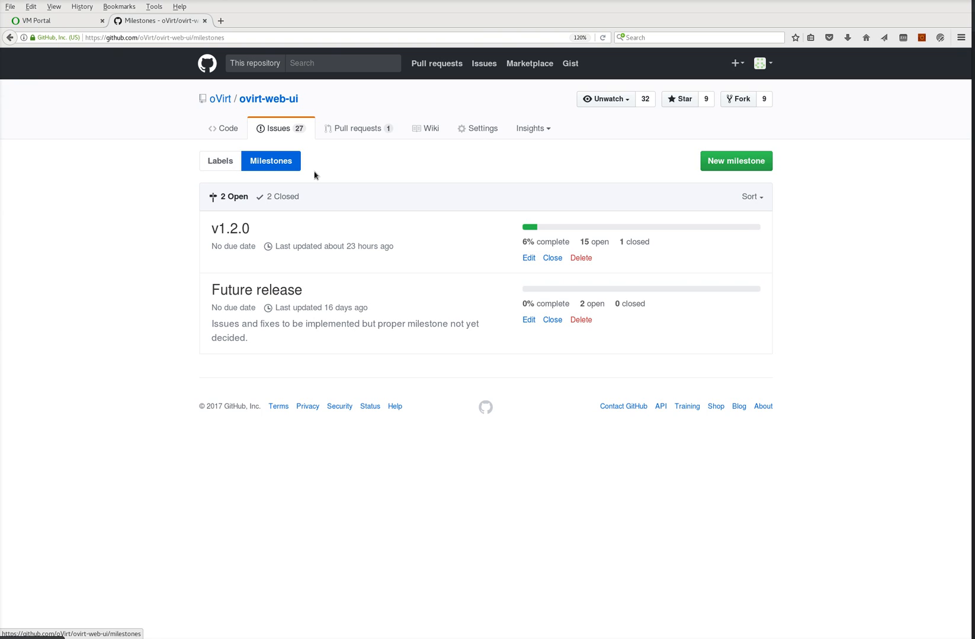
mouse_move(398, 147)
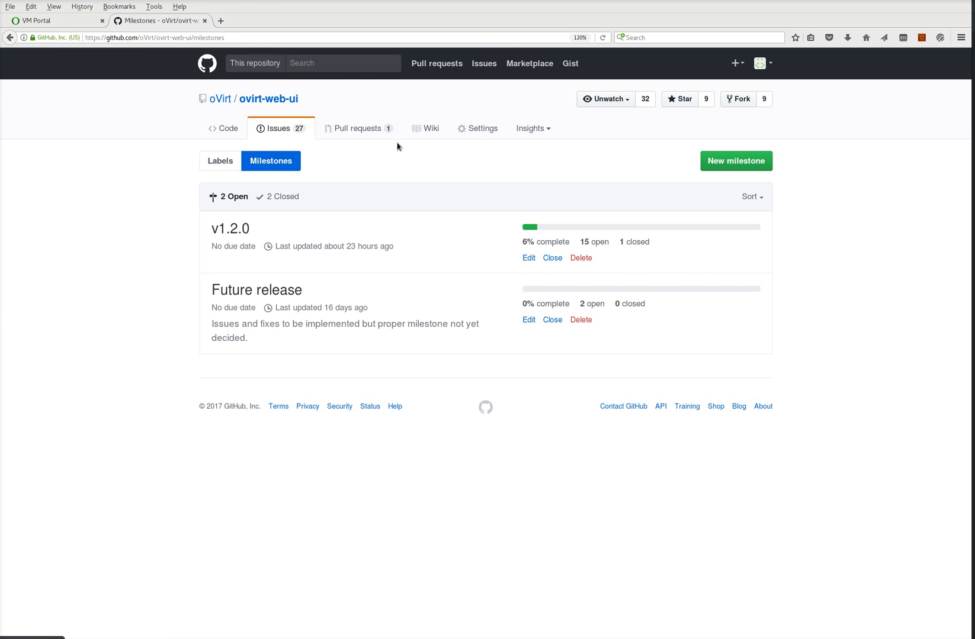
mouse_move(473, 318)
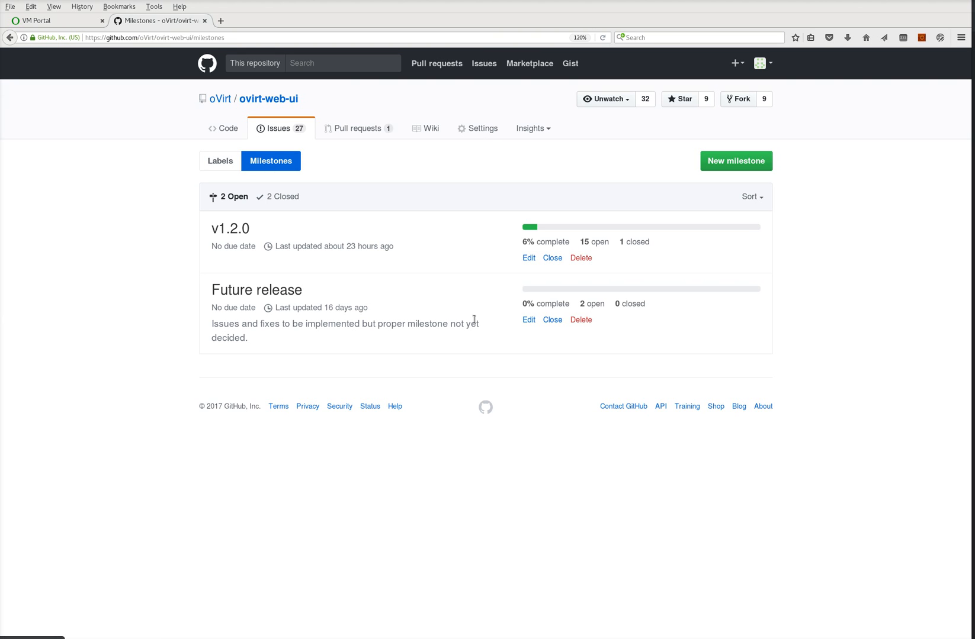
mouse_move(482, 333)
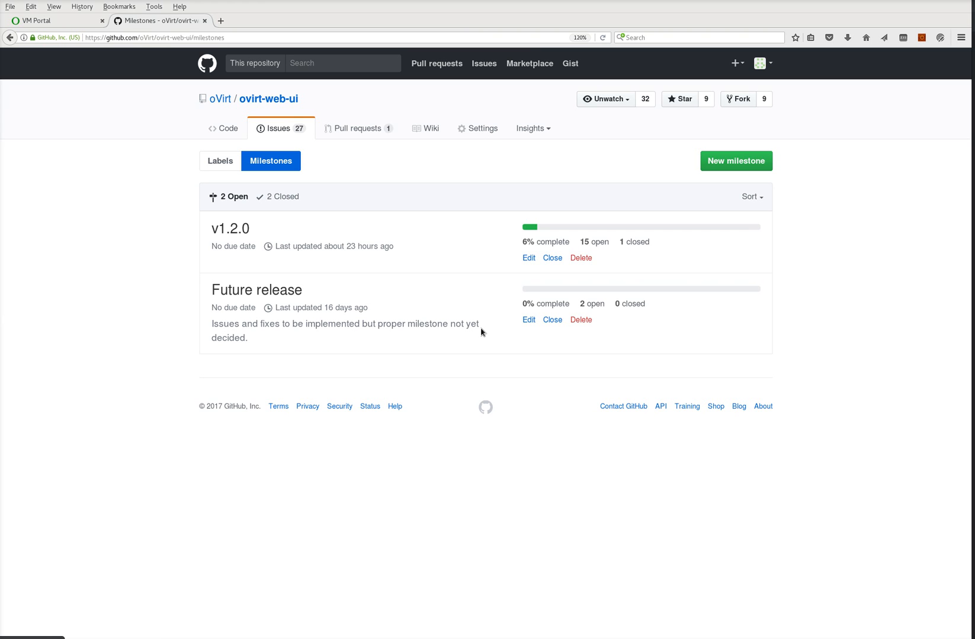
mouse_move(487, 337)
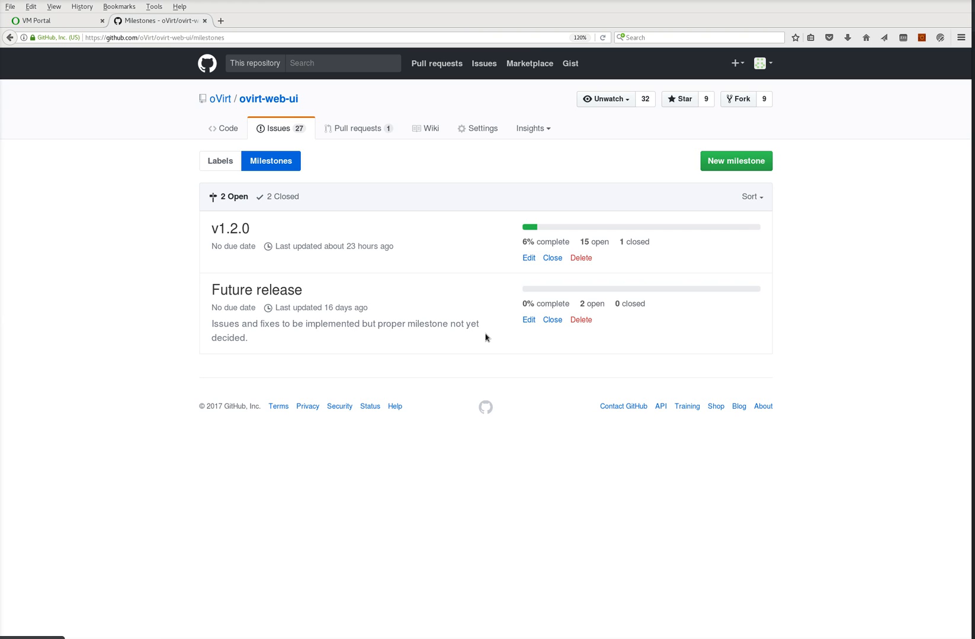